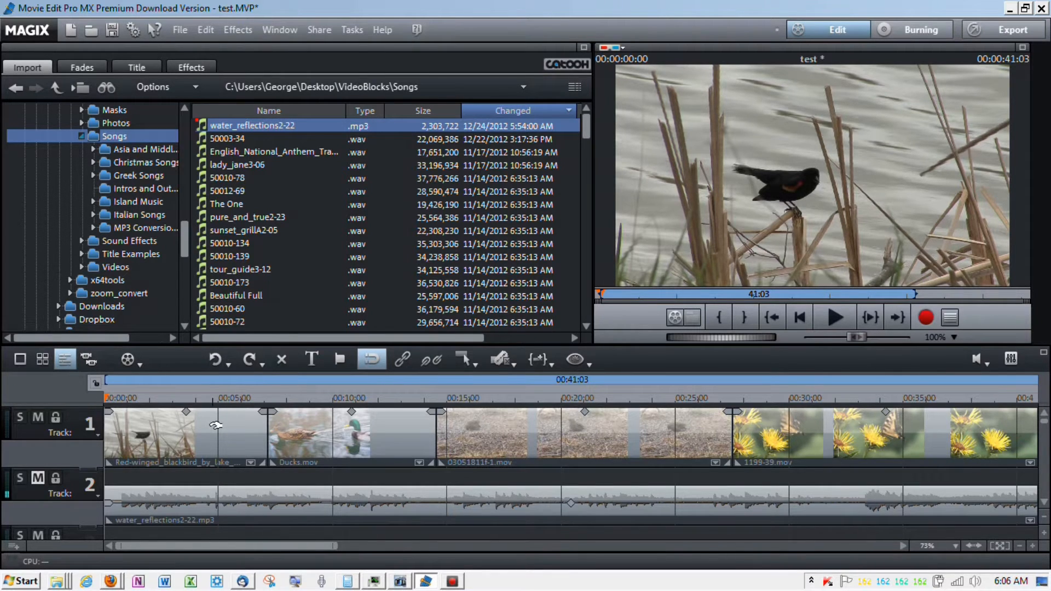
{"action": "mouse_move", "coordinate": [731, 422]}
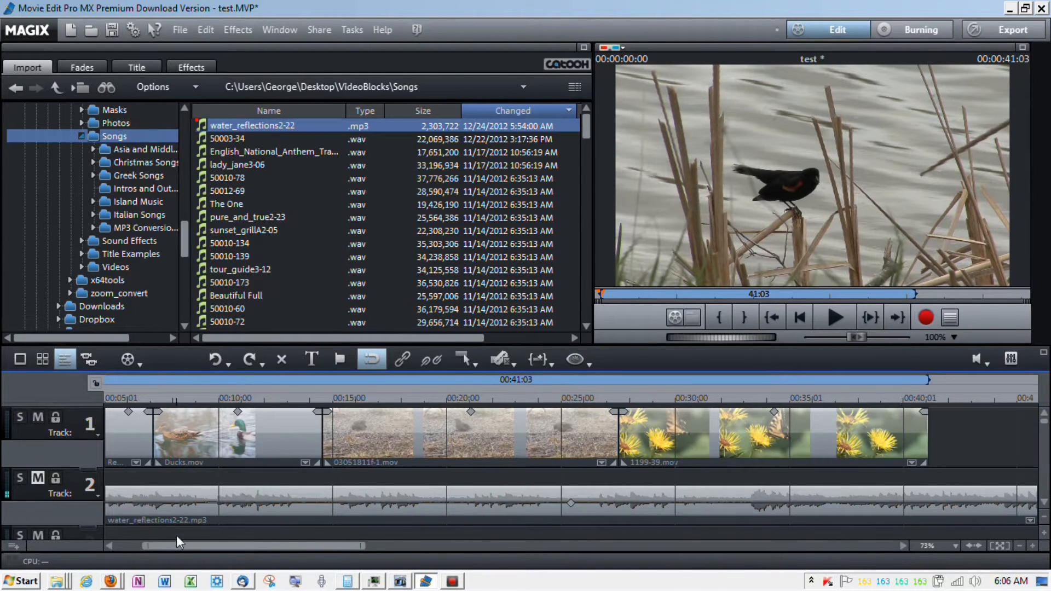
Step: Preview the movie twice, then select the blackbird clip at the start of track 1
{"action": "scroll", "scroll_direction": "left", "scroll_amount": 3}
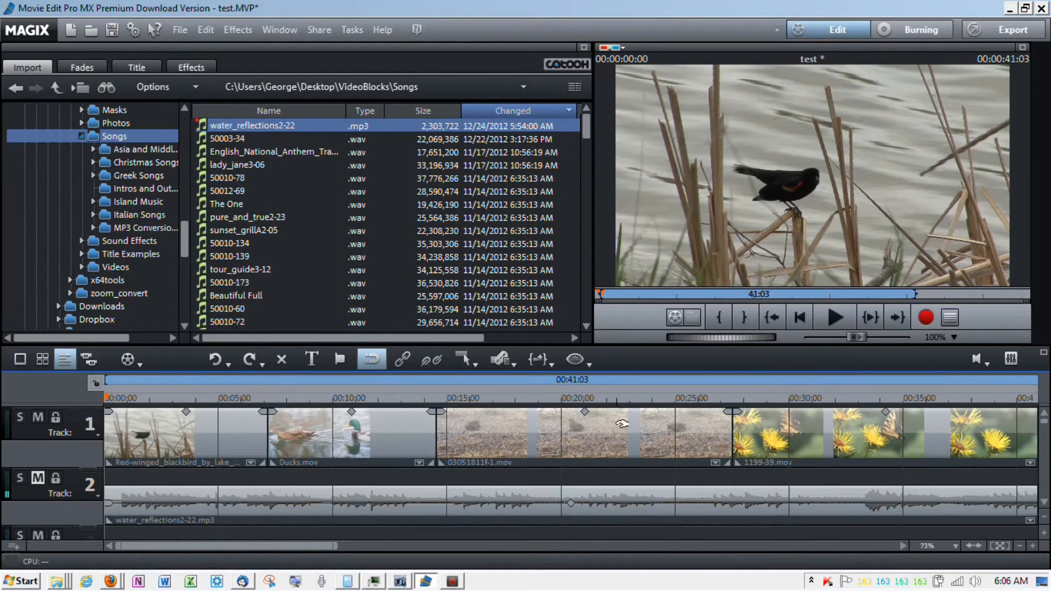
{"action": "mouse_move", "coordinate": [835, 317]}
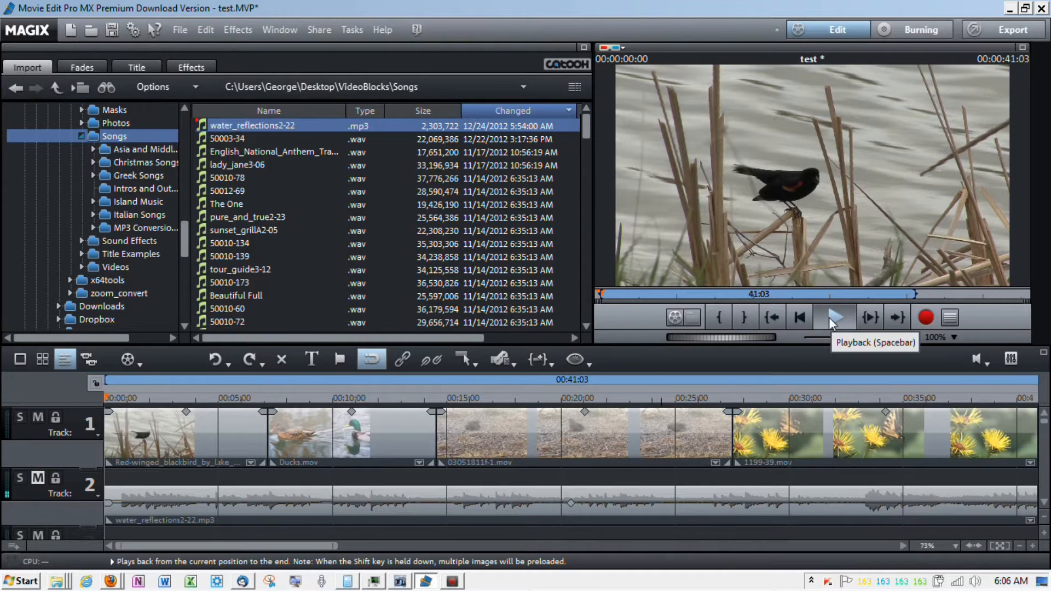
{"action": "left_click", "coordinate": [834, 316]}
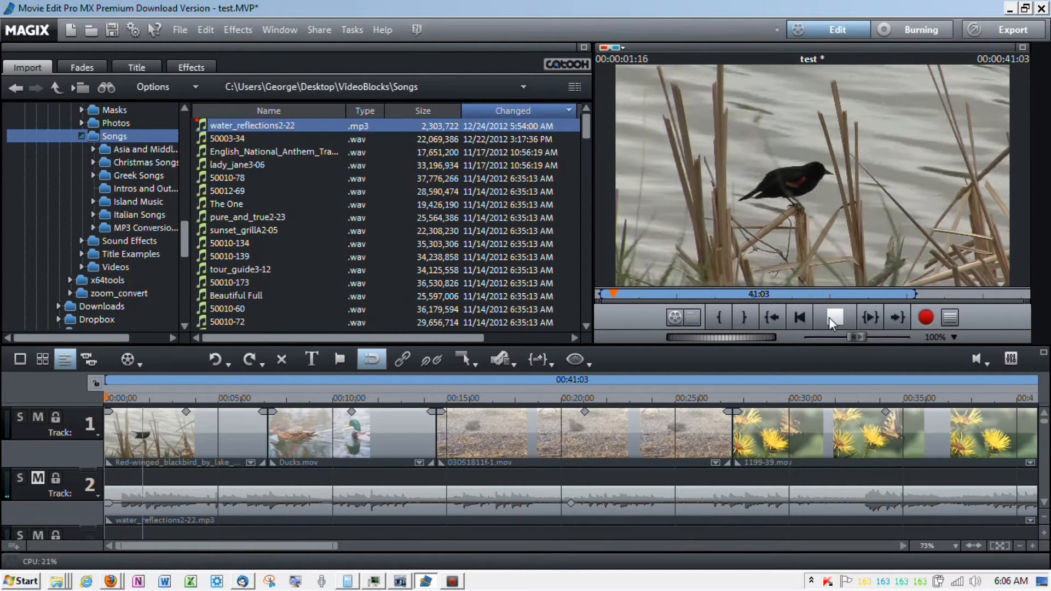
{"action": "left_click", "coordinate": [798, 317]}
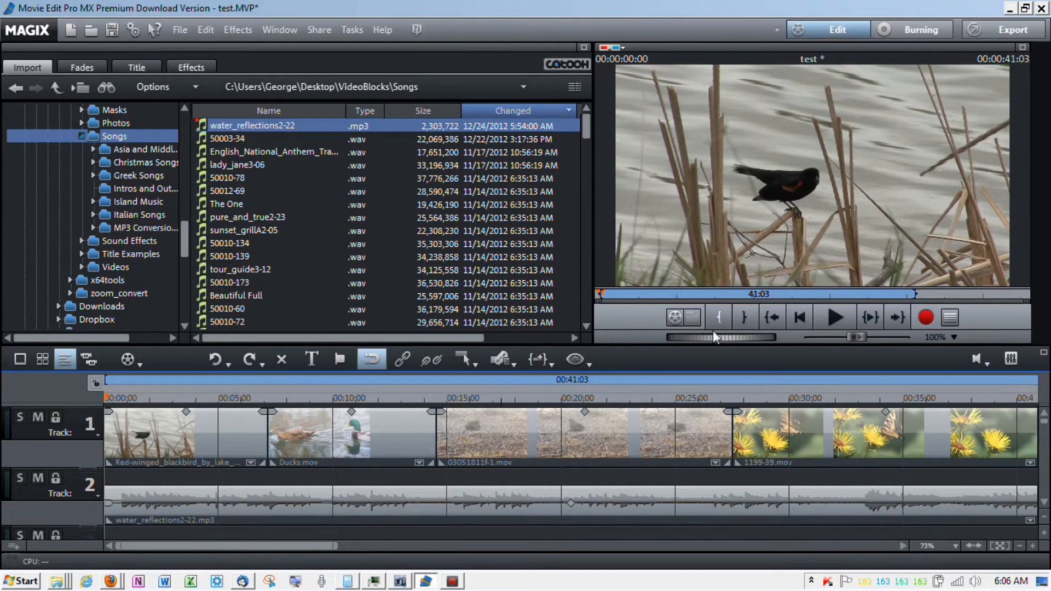
{"action": "left_click", "coordinate": [834, 317]}
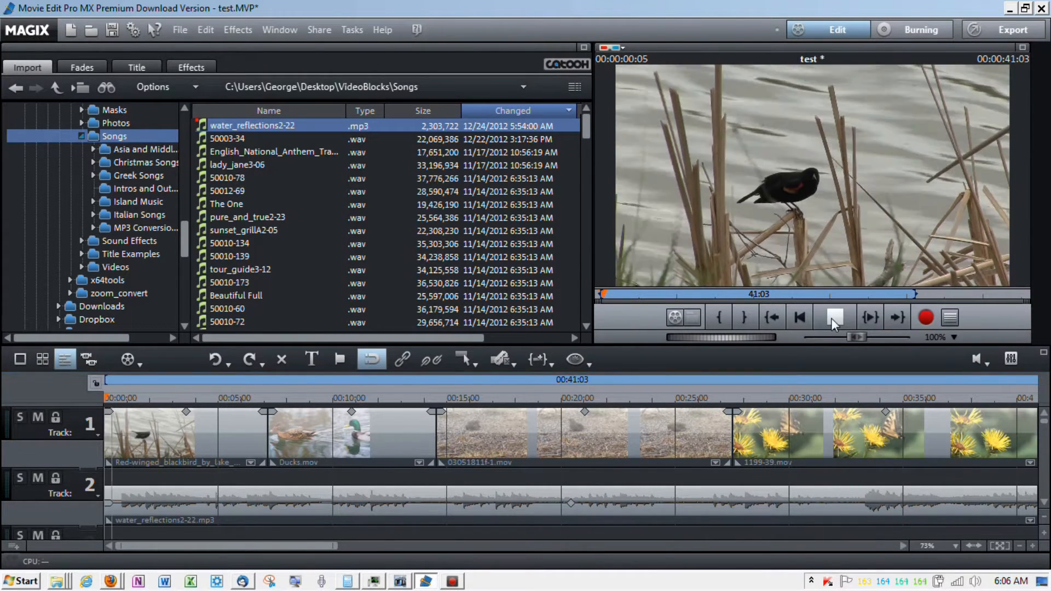
{"action": "left_click", "coordinate": [834, 317]}
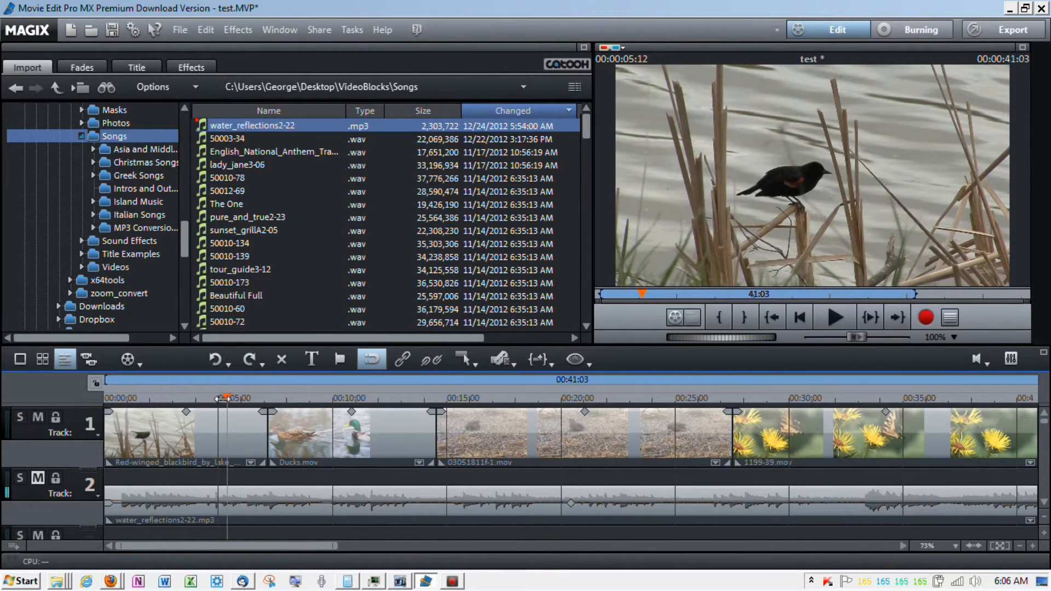
{"action": "left_click", "coordinate": [155, 432]}
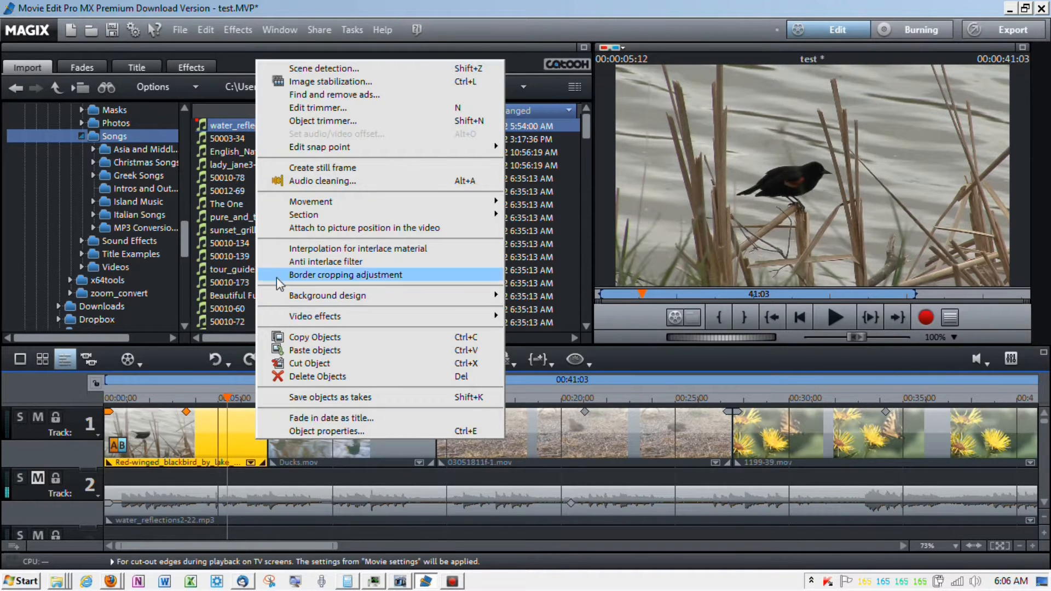
Step: In the blackbird clip's trimmer, pull its last frame back to about 5:12
{"action": "left_click", "coordinate": [323, 121]}
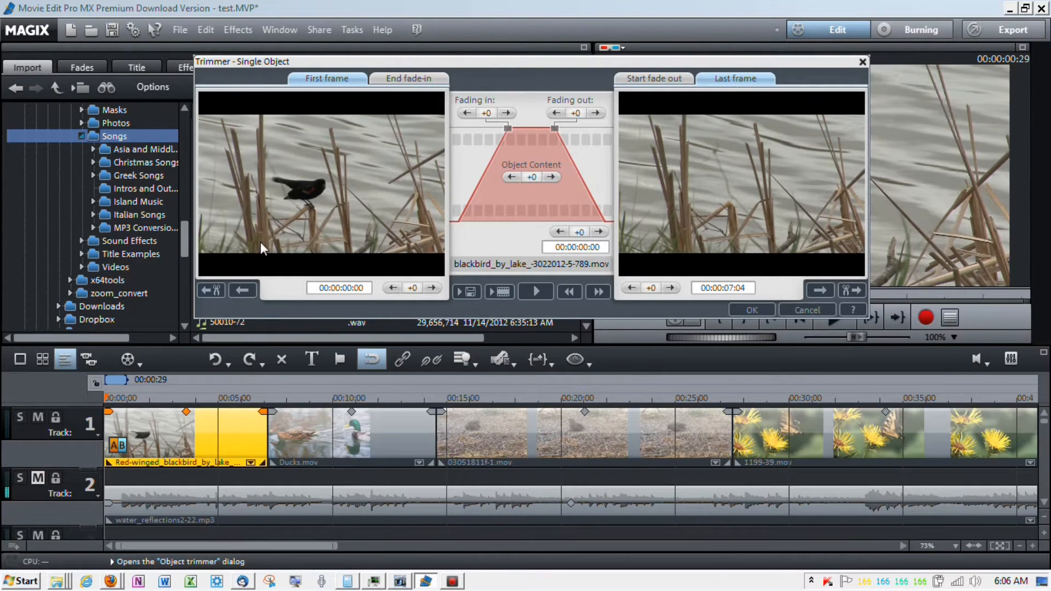
{"action": "mouse_move", "coordinate": [278, 260]}
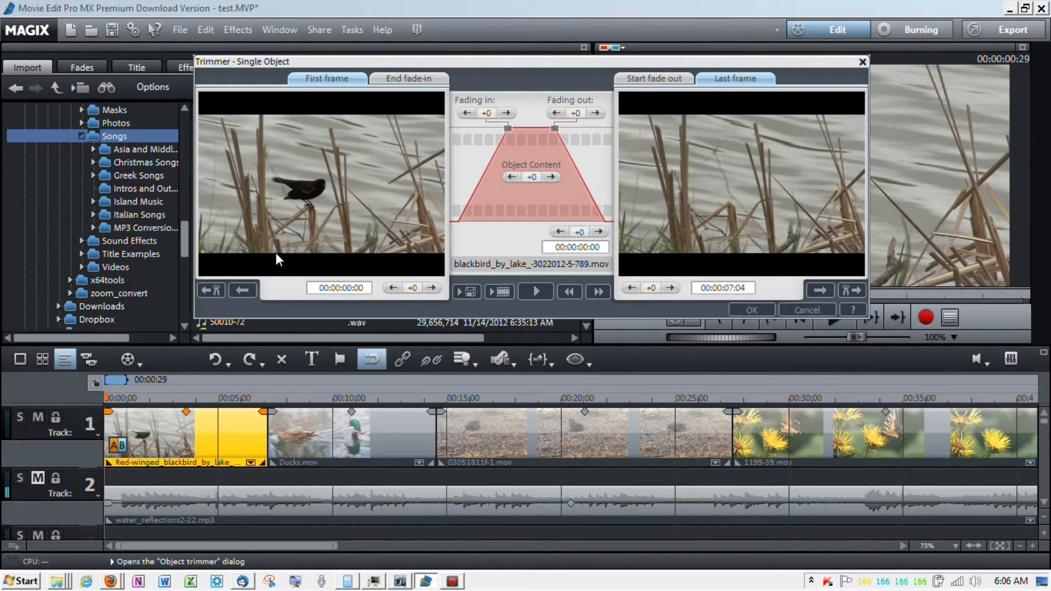
{"action": "mouse_move", "coordinate": [435, 238]}
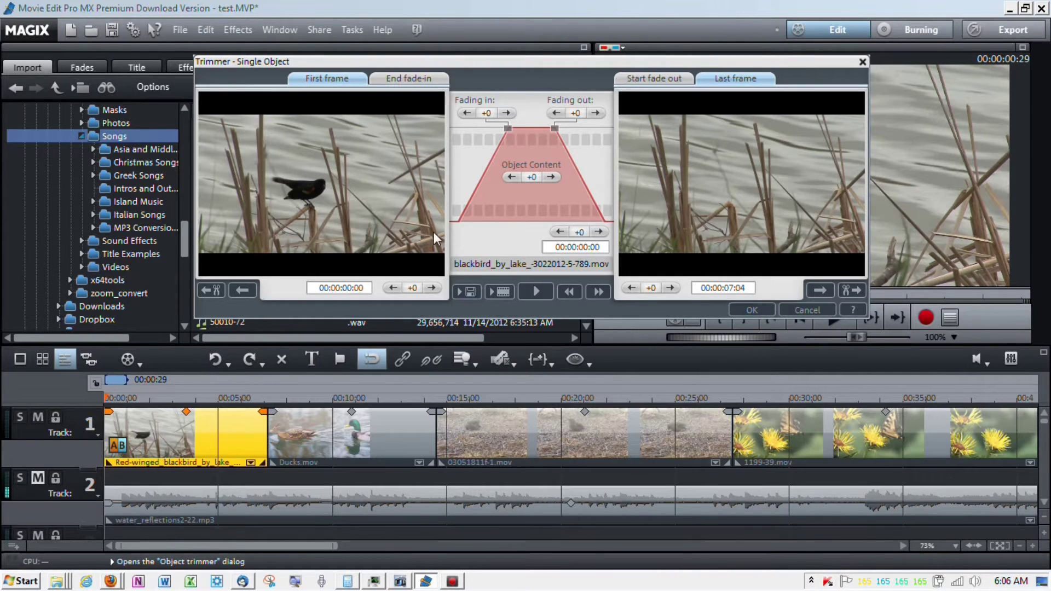
{"action": "mouse_move", "coordinate": [477, 384]}
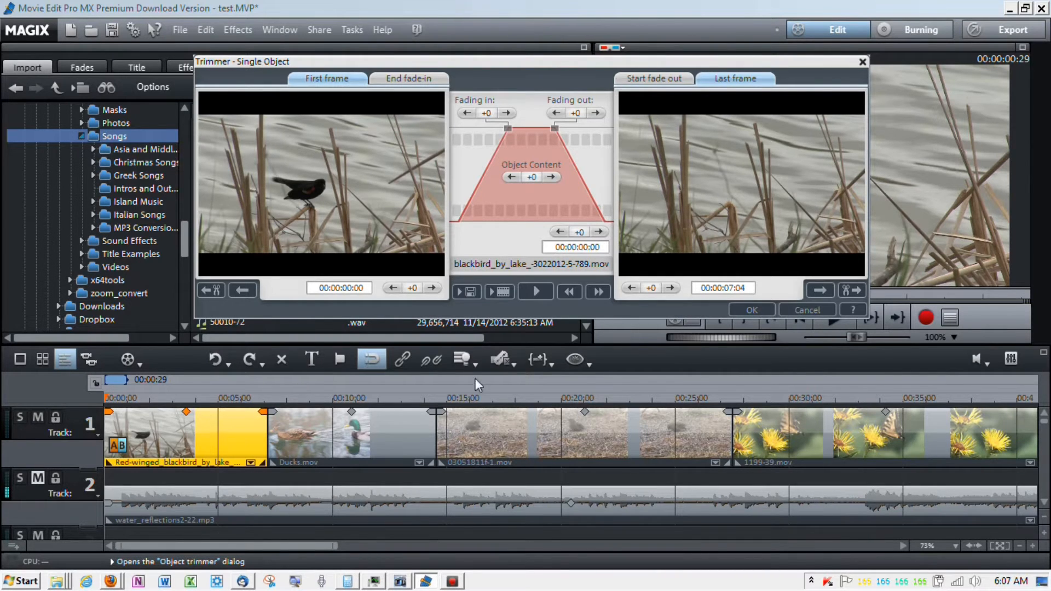
{"action": "mouse_move", "coordinate": [741, 161]}
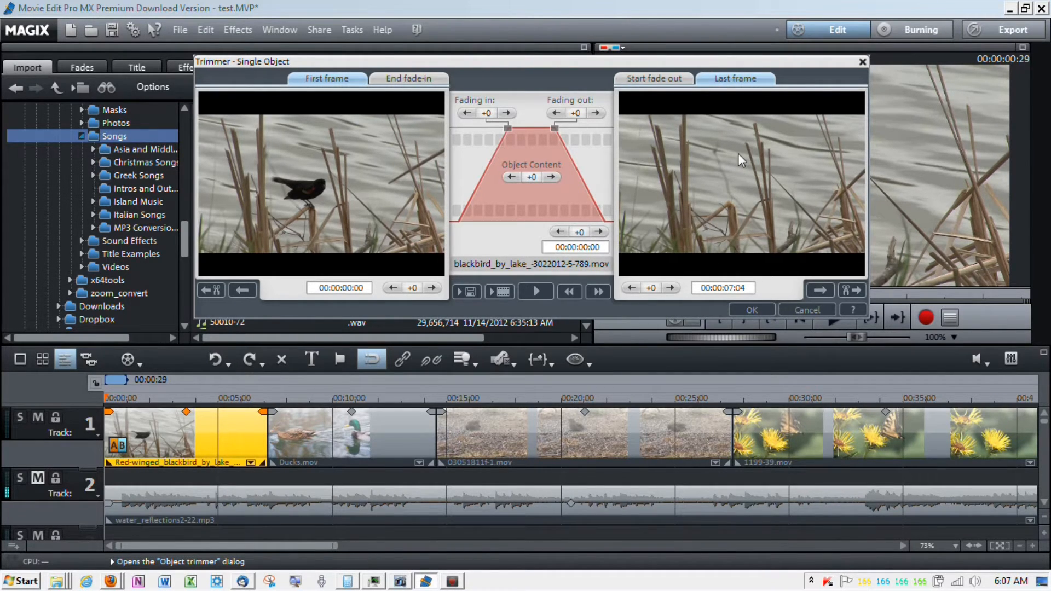
{"action": "mouse_move", "coordinate": [669, 290]}
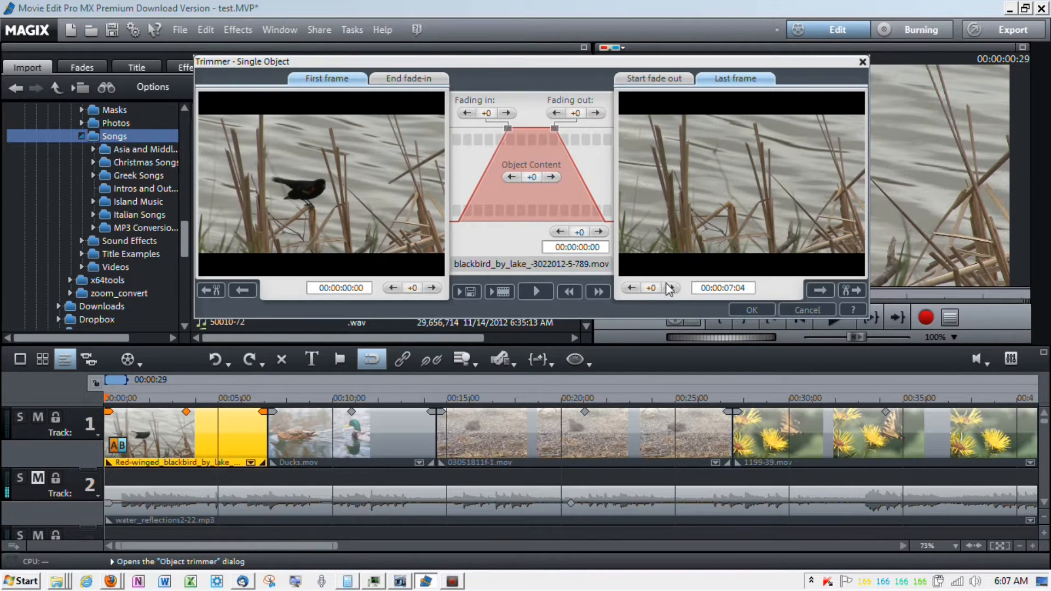
{"action": "mouse_move", "coordinate": [670, 288]}
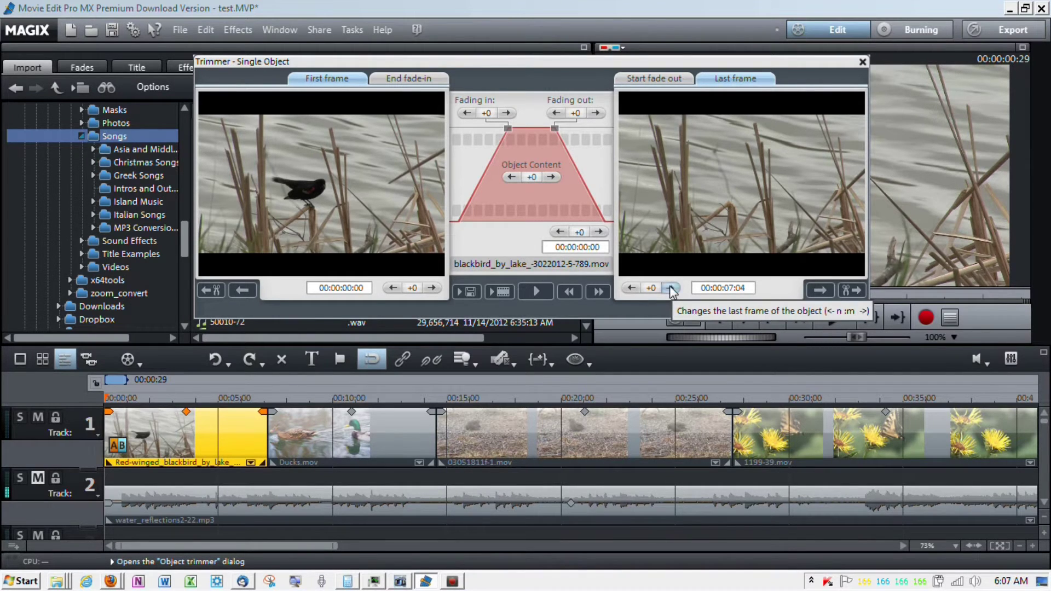
{"action": "left_click", "coordinate": [632, 287]}
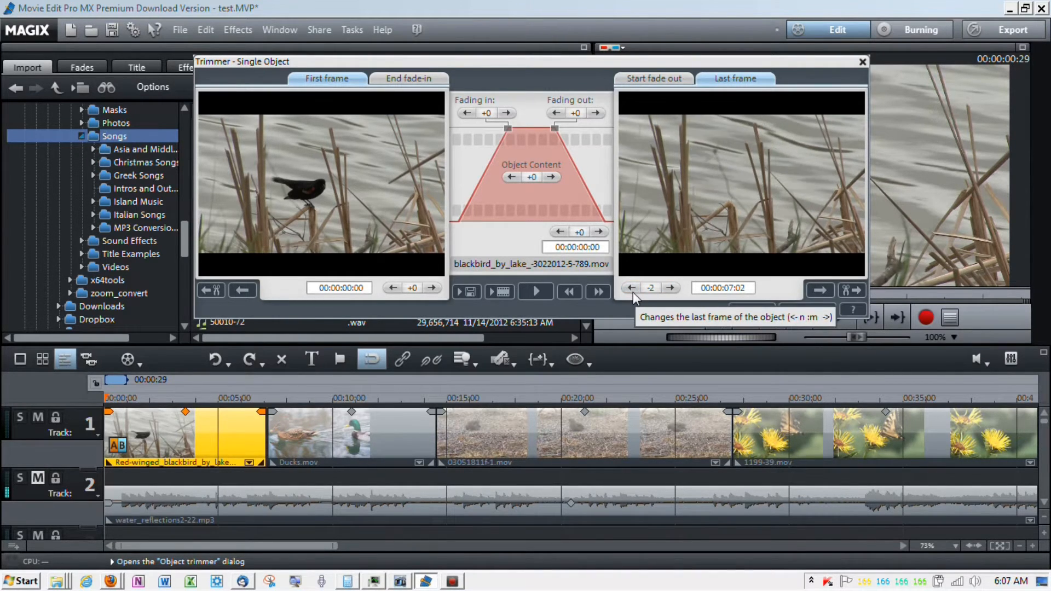
{"action": "left_click", "coordinate": [630, 287]}
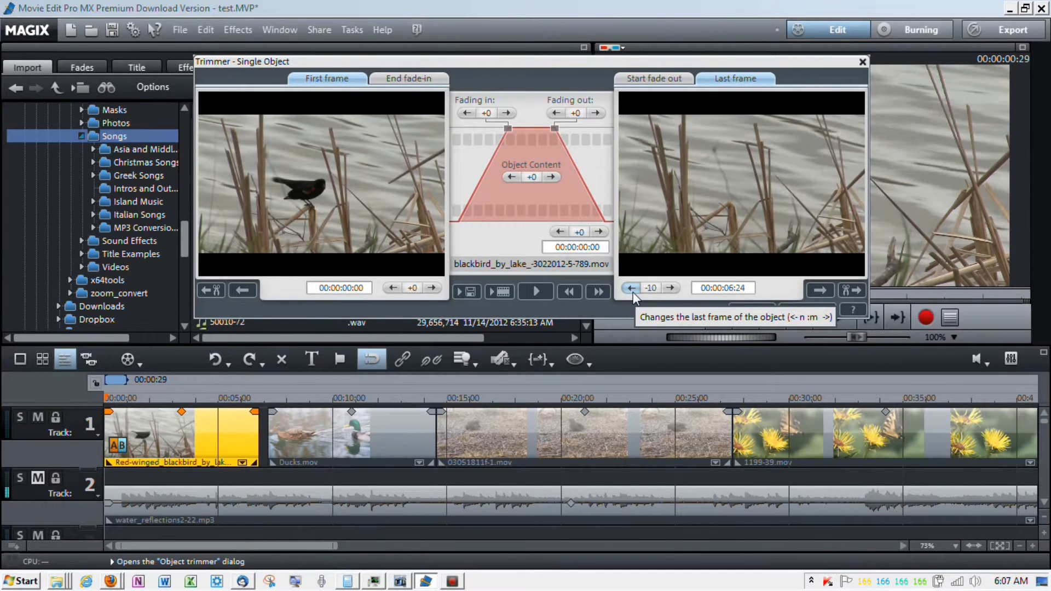
{"action": "left_click", "coordinate": [631, 287]}
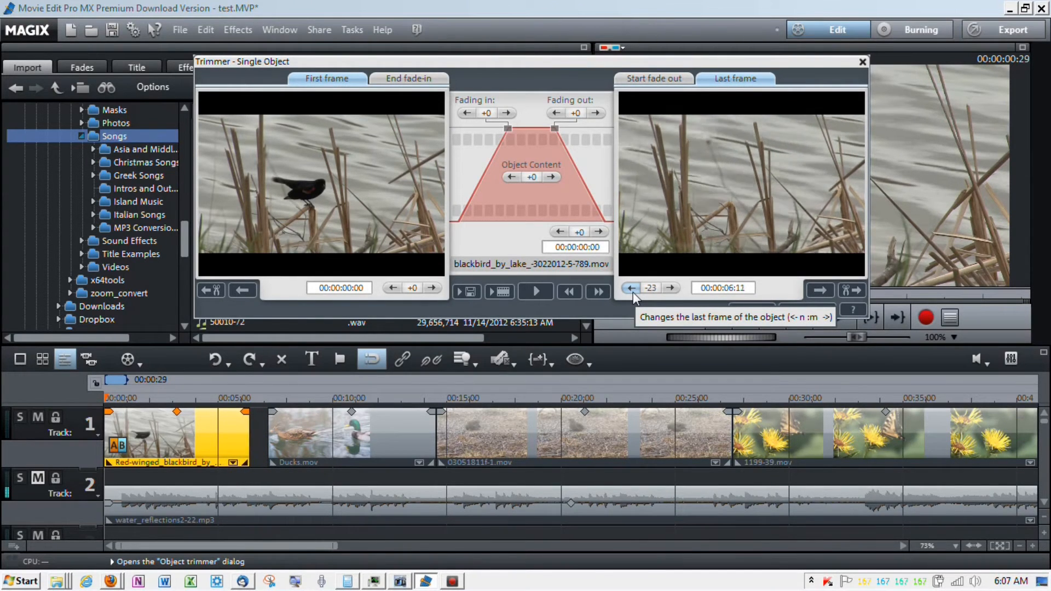
{"action": "left_click", "coordinate": [630, 287]}
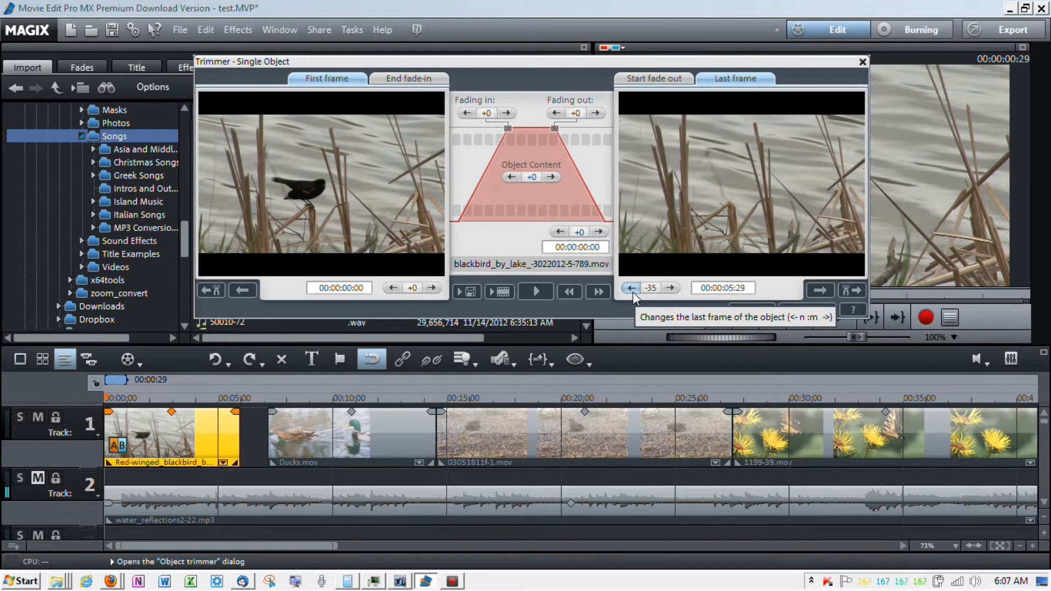
{"action": "left_click", "coordinate": [631, 288]}
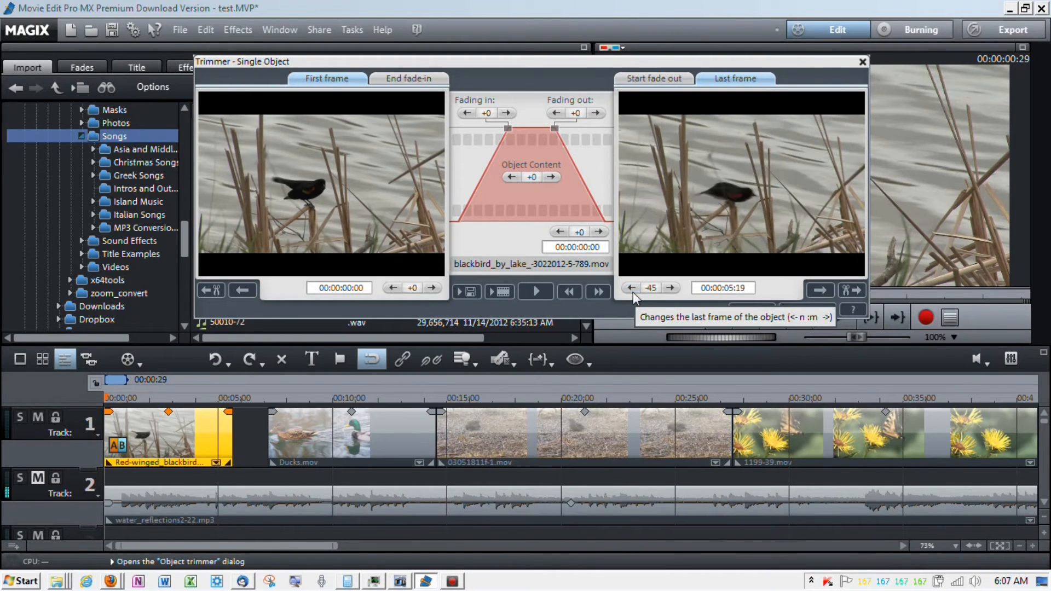
{"action": "left_click", "coordinate": [633, 287]}
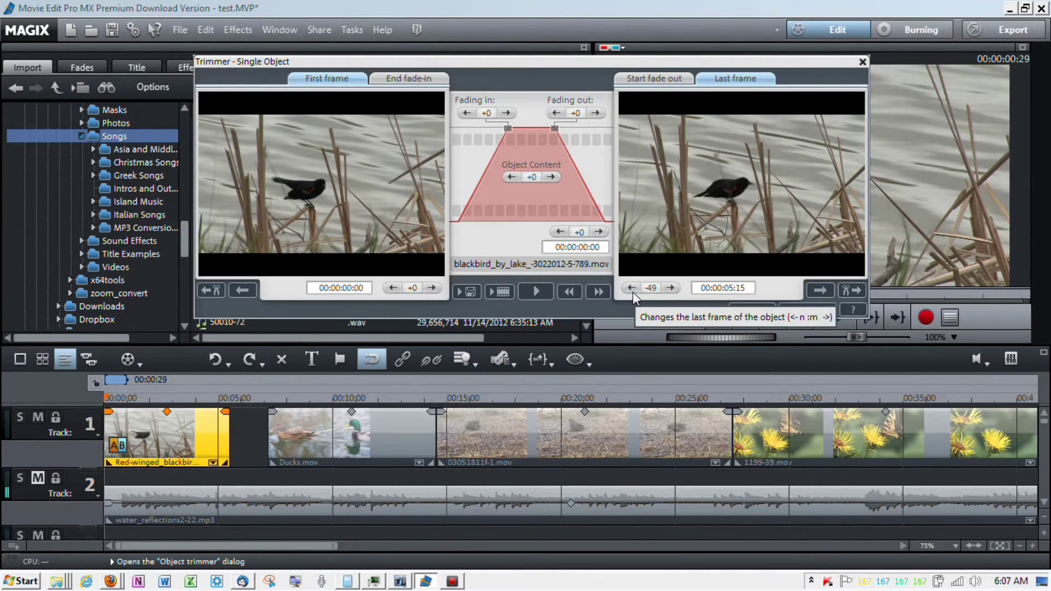
{"action": "left_click", "coordinate": [630, 288]}
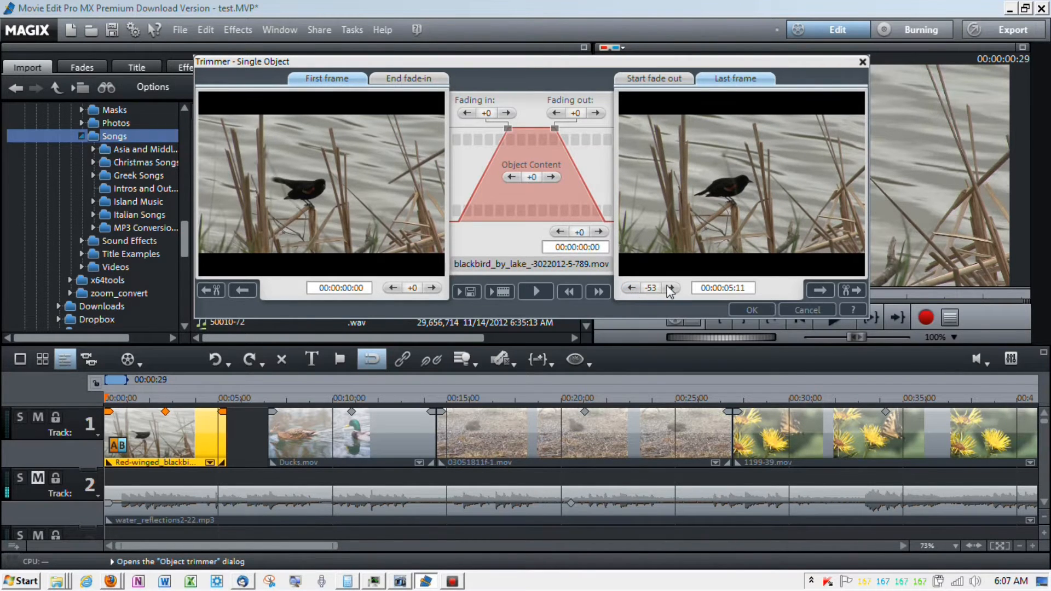
{"action": "left_click", "coordinate": [669, 288]}
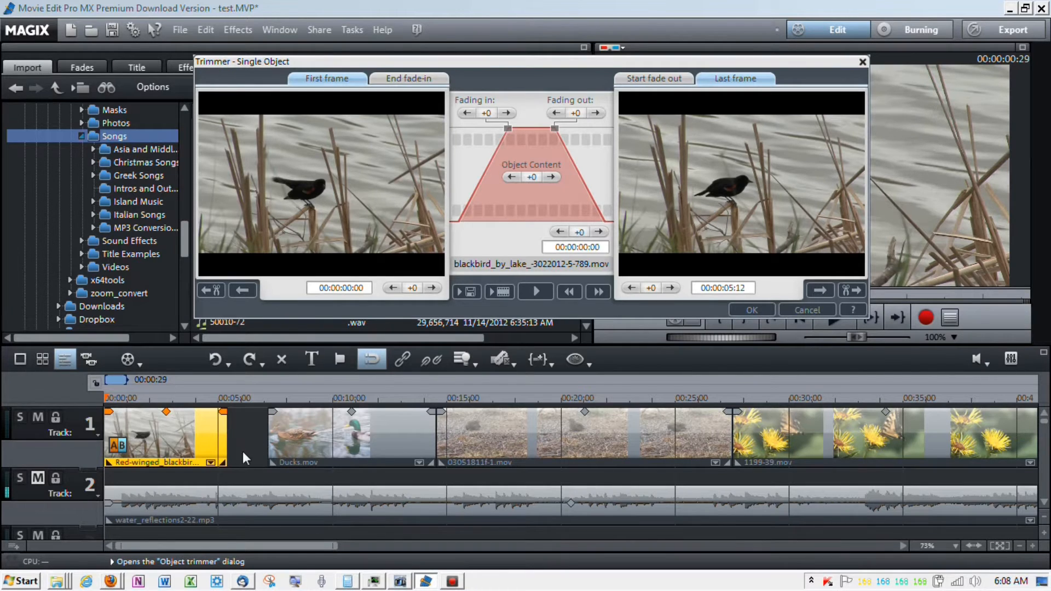
{"action": "mouse_move", "coordinate": [753, 322]}
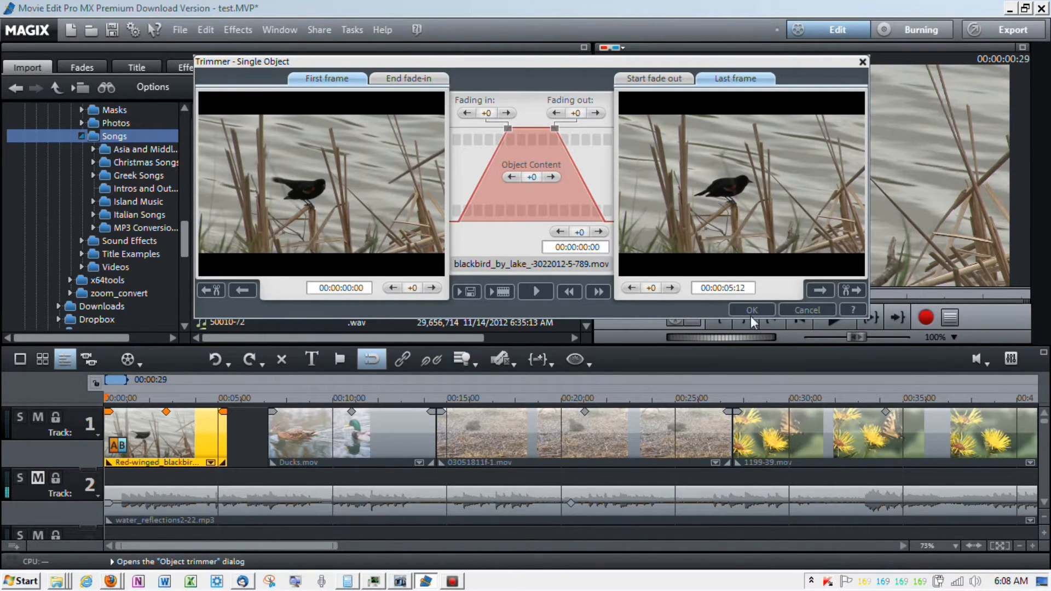
Step: Apply the blackbird trim and mark the blank gap before the Ducks clip as a range
{"action": "left_click", "coordinate": [750, 310]}
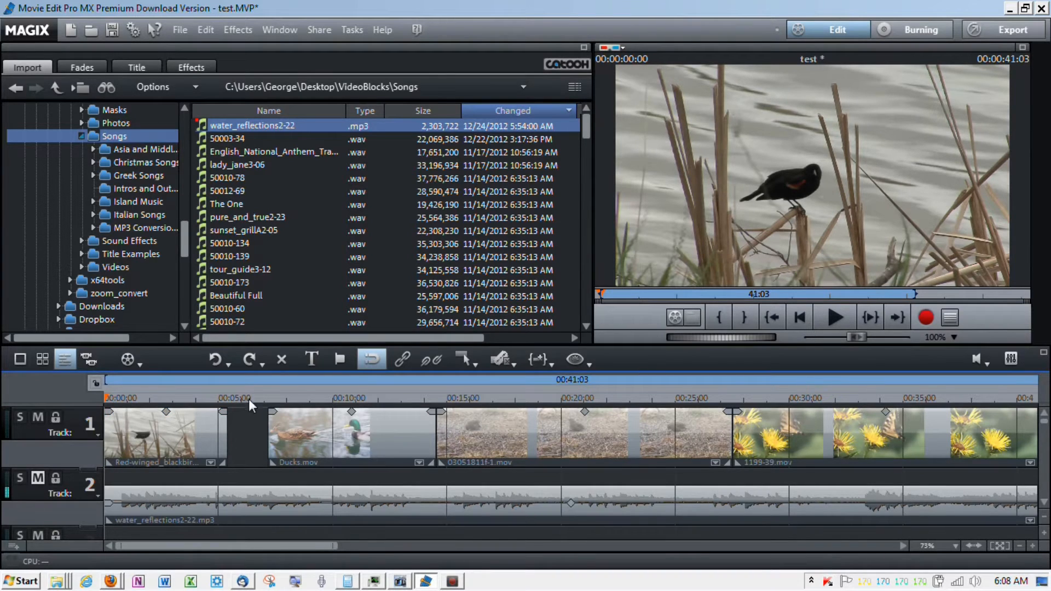
{"action": "left_click", "coordinate": [248, 398]}
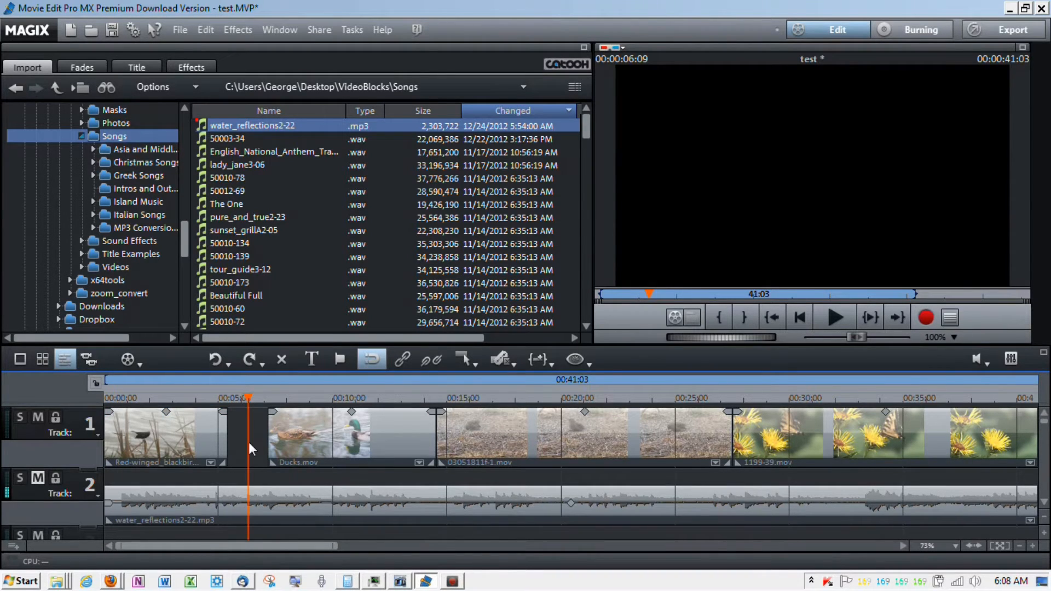
{"action": "right_click", "coordinate": [249, 449]}
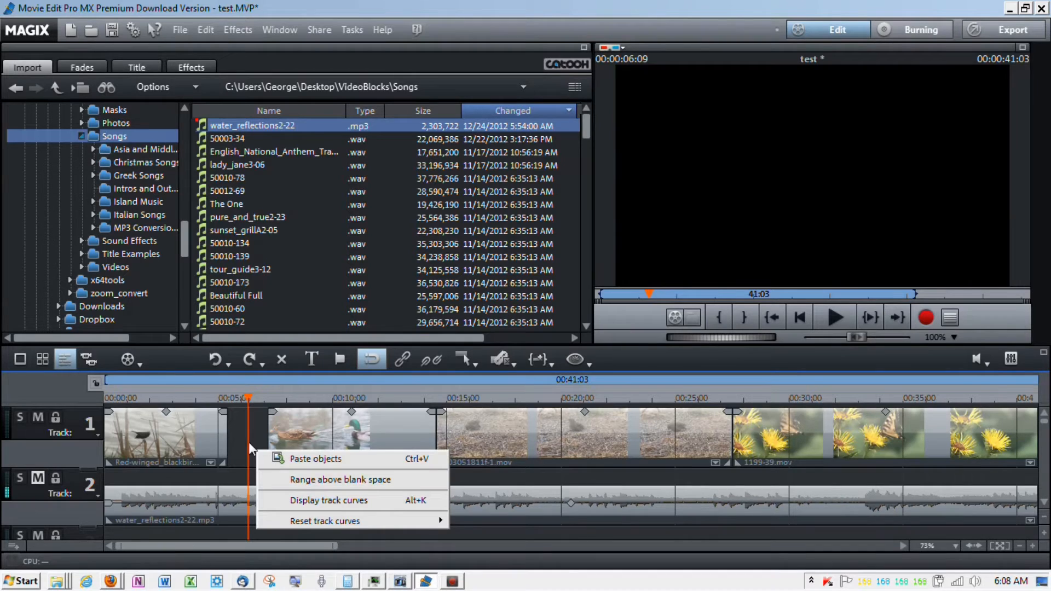
{"action": "mouse_move", "coordinate": [315, 479]}
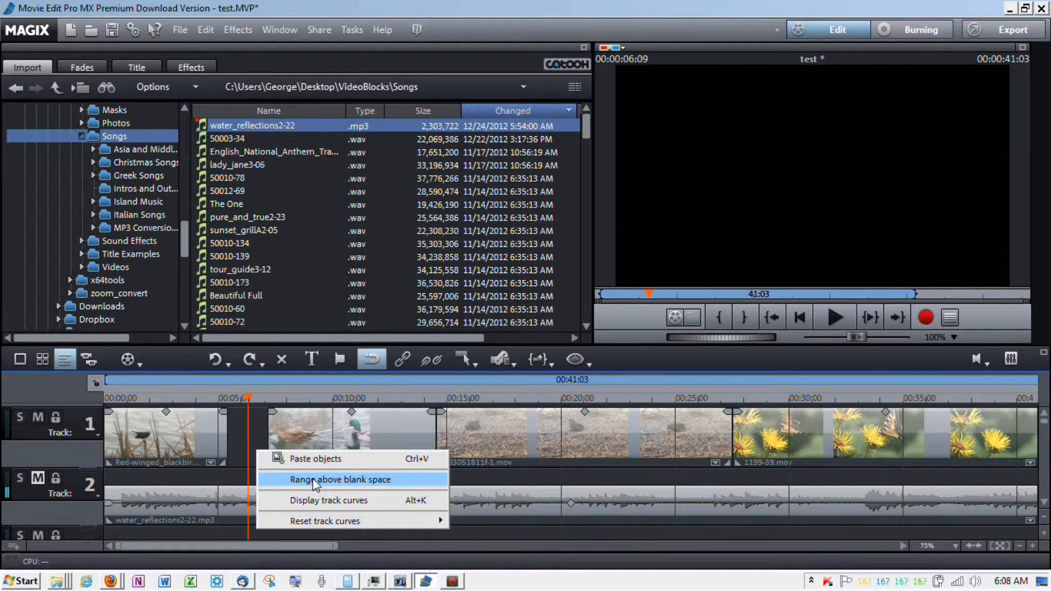
{"action": "left_click", "coordinate": [341, 479]}
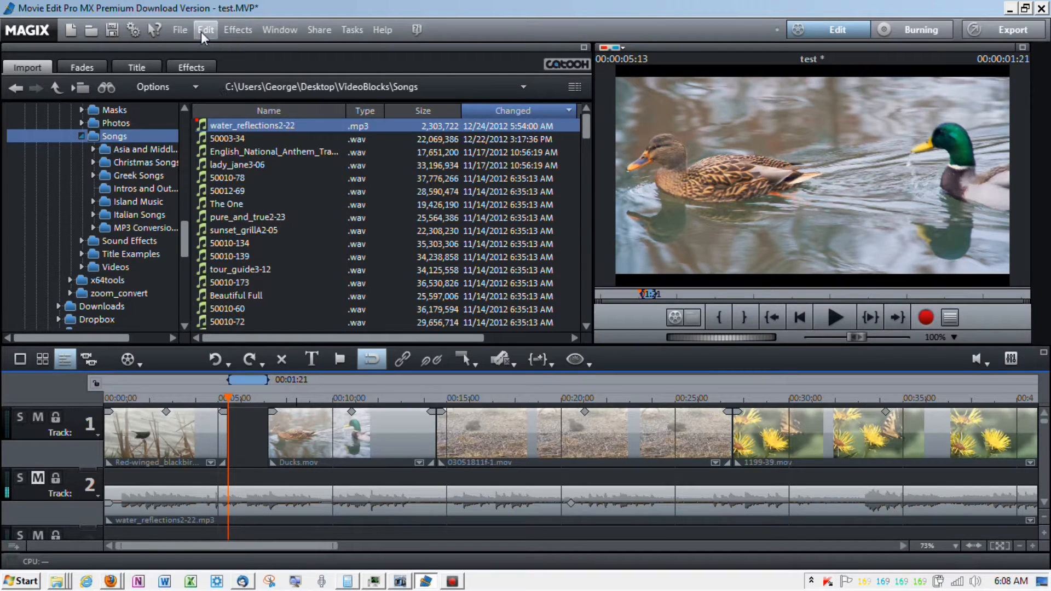
Step: Open the Edit menu's commands with the blank-gap range still marked
{"action": "left_click", "coordinate": [206, 29]}
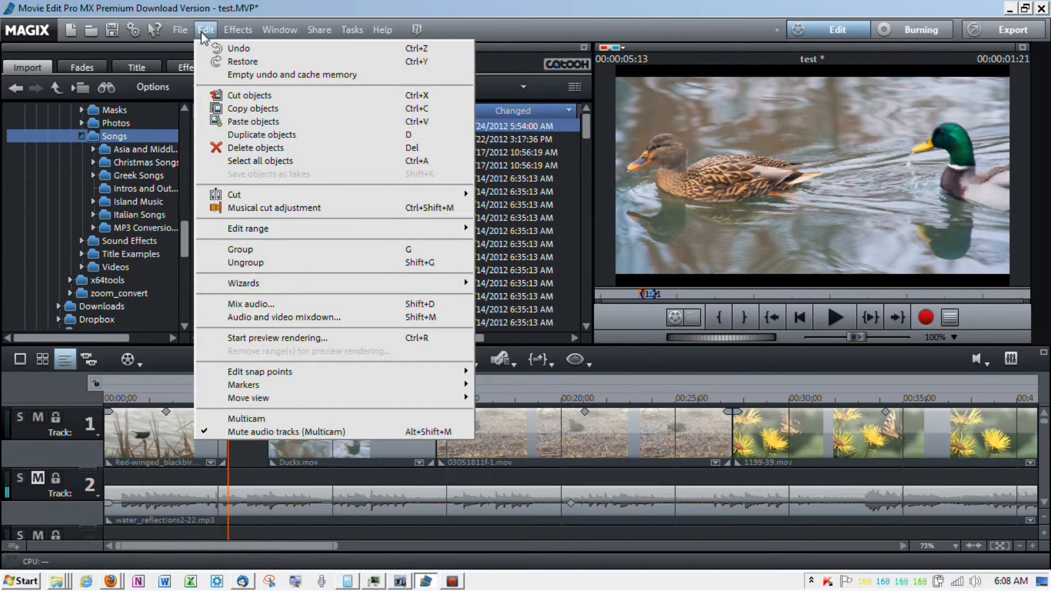
{"action": "mouse_move", "coordinate": [316, 228]}
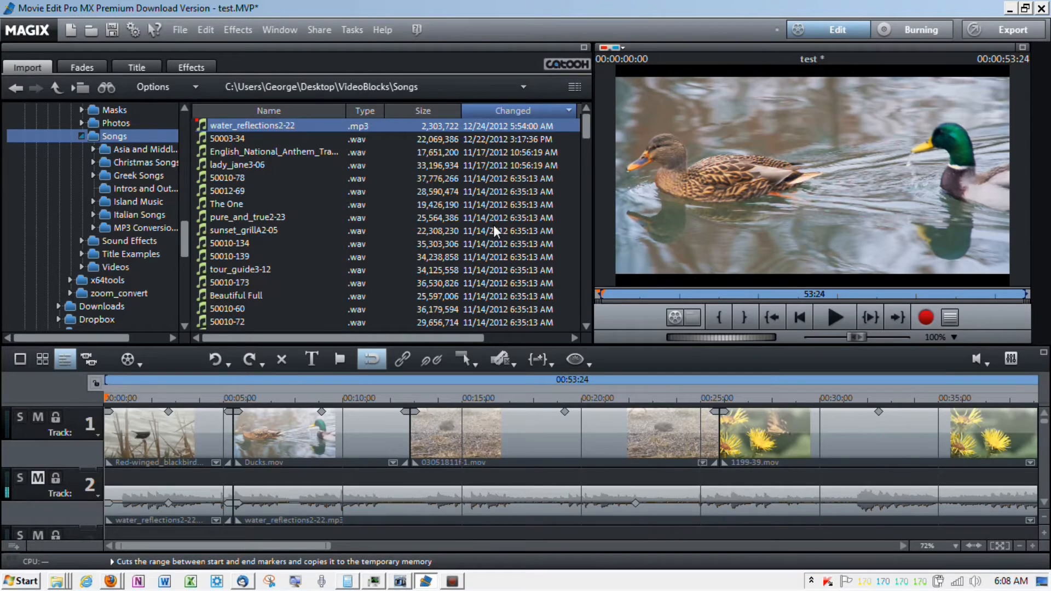
{"action": "mouse_move", "coordinate": [390, 352]}
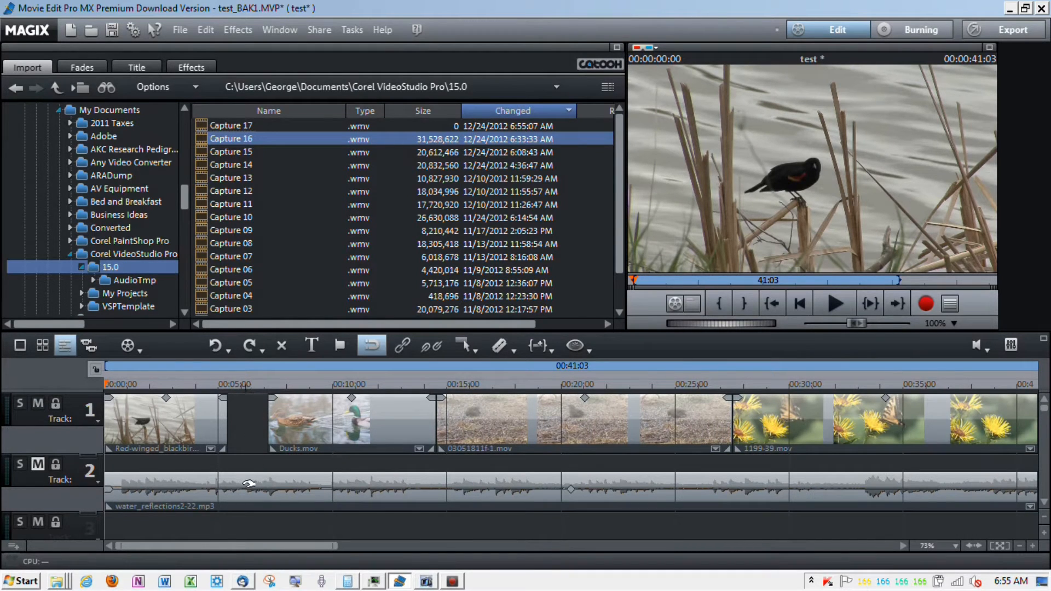
Step: Select the Ducks.mov clip on track 1 in the test_BAK1 backup project
{"action": "left_click", "coordinate": [349, 420]}
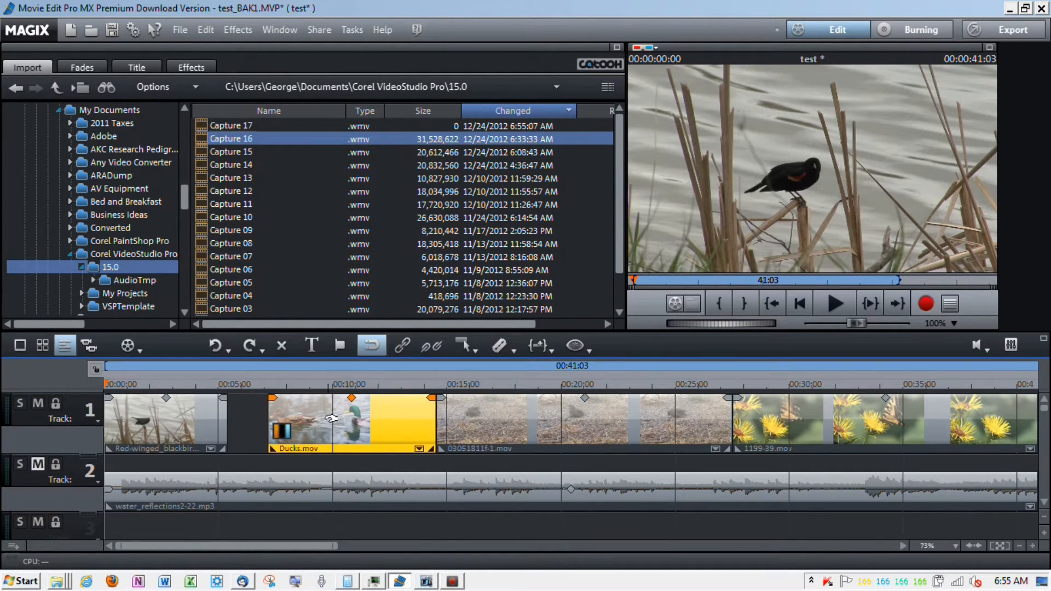
{"action": "mouse_move", "coordinate": [892, 429]}
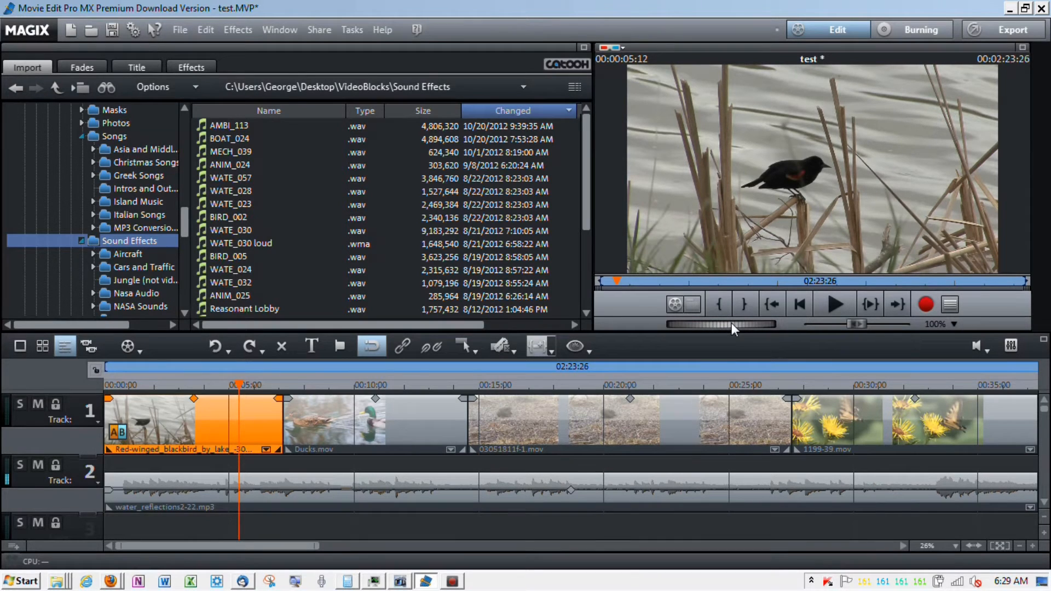
{"action": "mouse_move", "coordinate": [493, 392]}
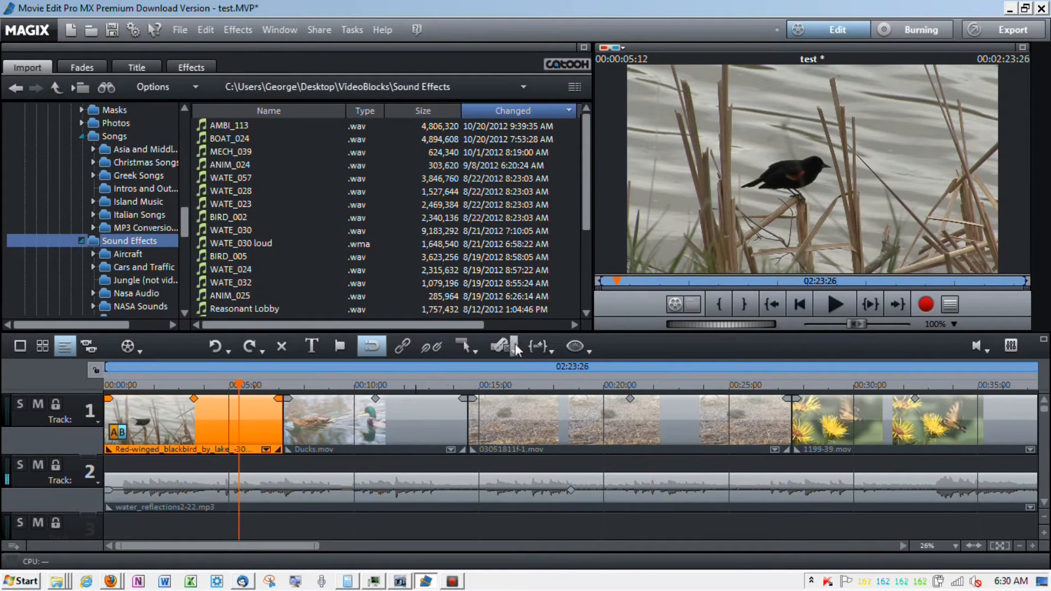
{"action": "mouse_move", "coordinate": [523, 419]}
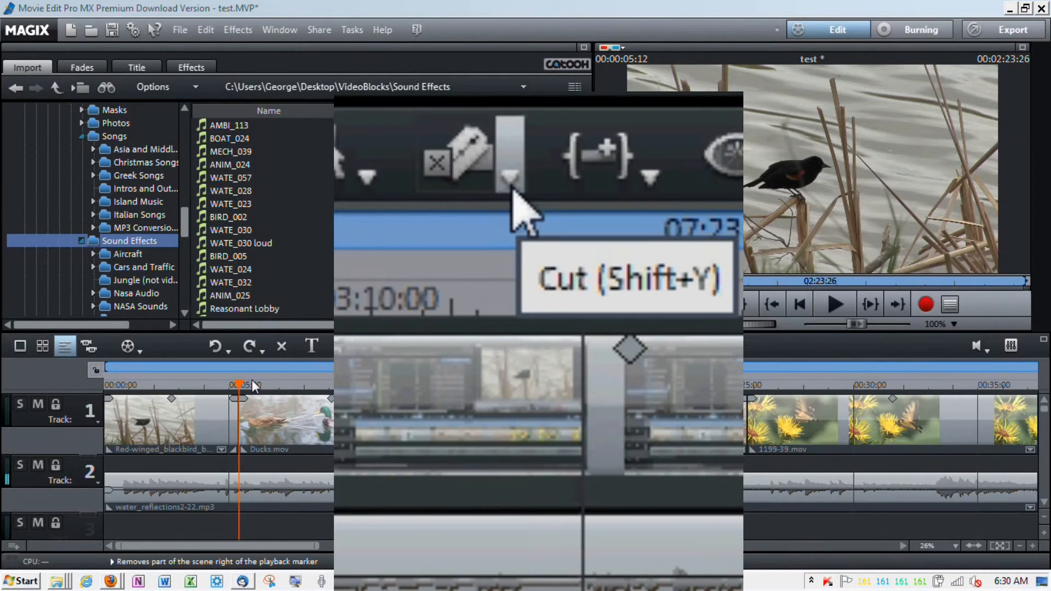
Step: Remove the blackbird clip right of the playback marker so Ducks follows directly
{"action": "left_click", "coordinate": [510, 176]}
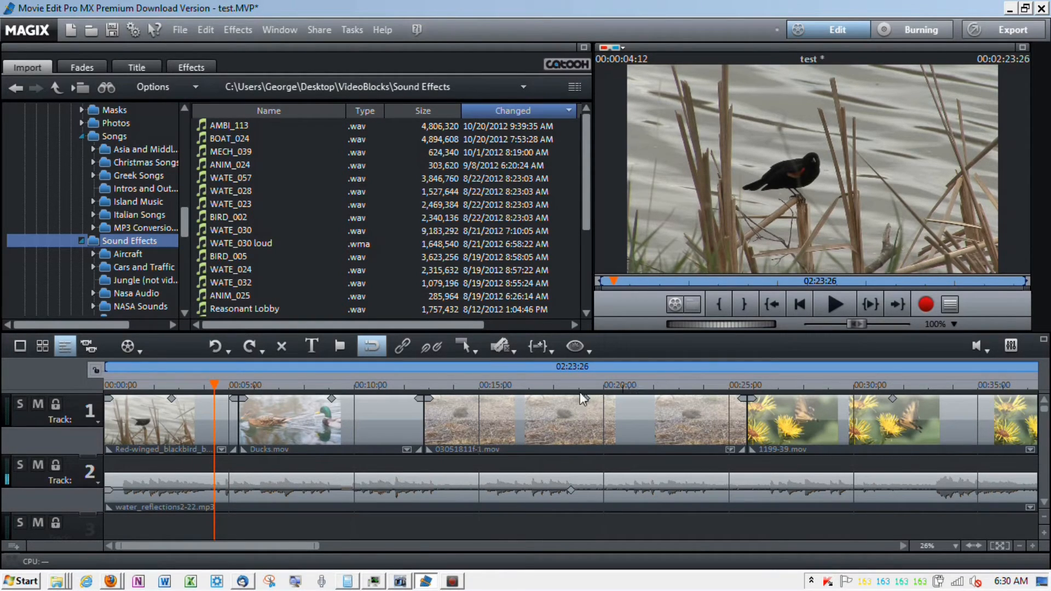
Step: Set the marker near 19 s, select 03051811f-1.mov, then move the marker to 25 and 30 s
{"action": "left_click", "coordinate": [586, 385]}
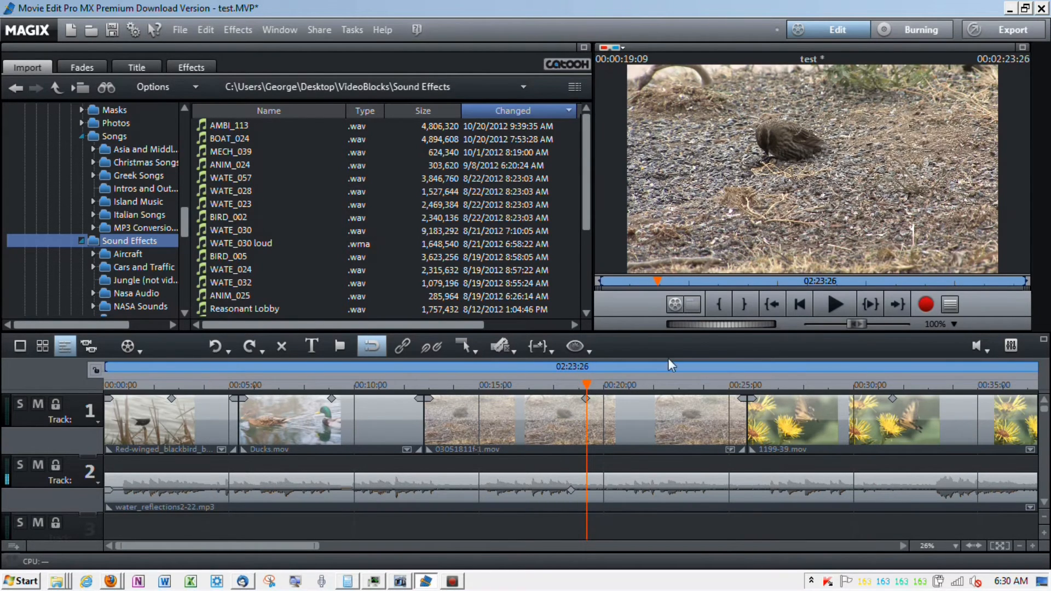
{"action": "mouse_move", "coordinate": [727, 333]}
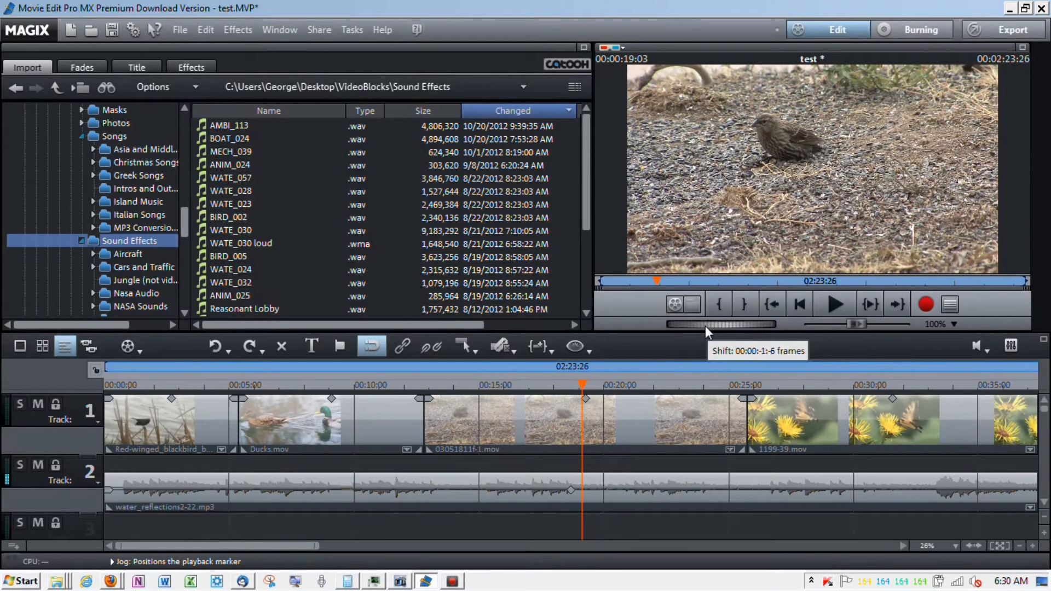
{"action": "left_click", "coordinate": [537, 420]}
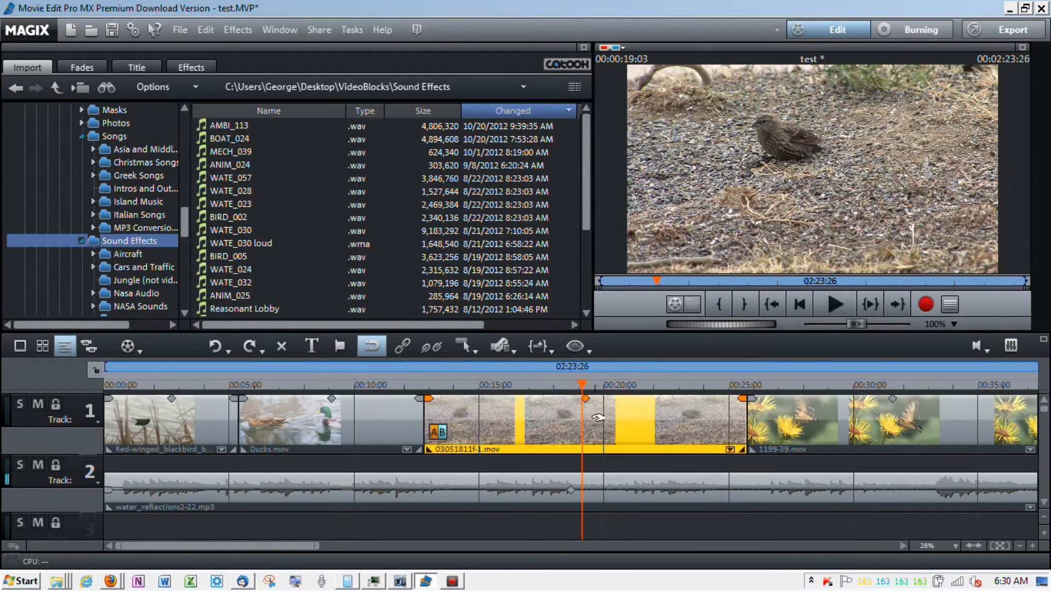
{"action": "mouse_move", "coordinate": [513, 359]}
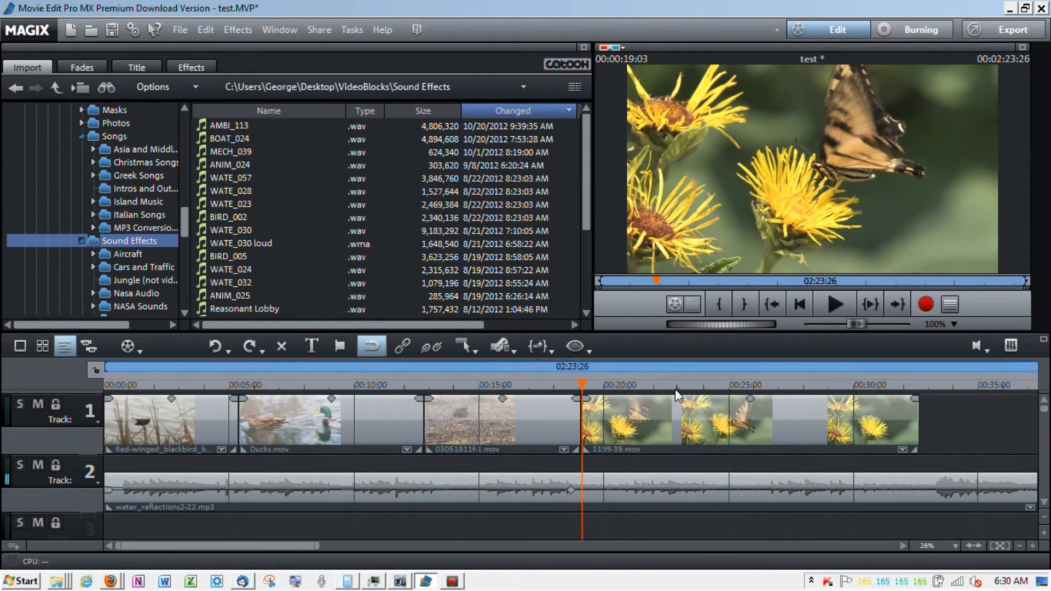
{"action": "left_click", "coordinate": [729, 385]}
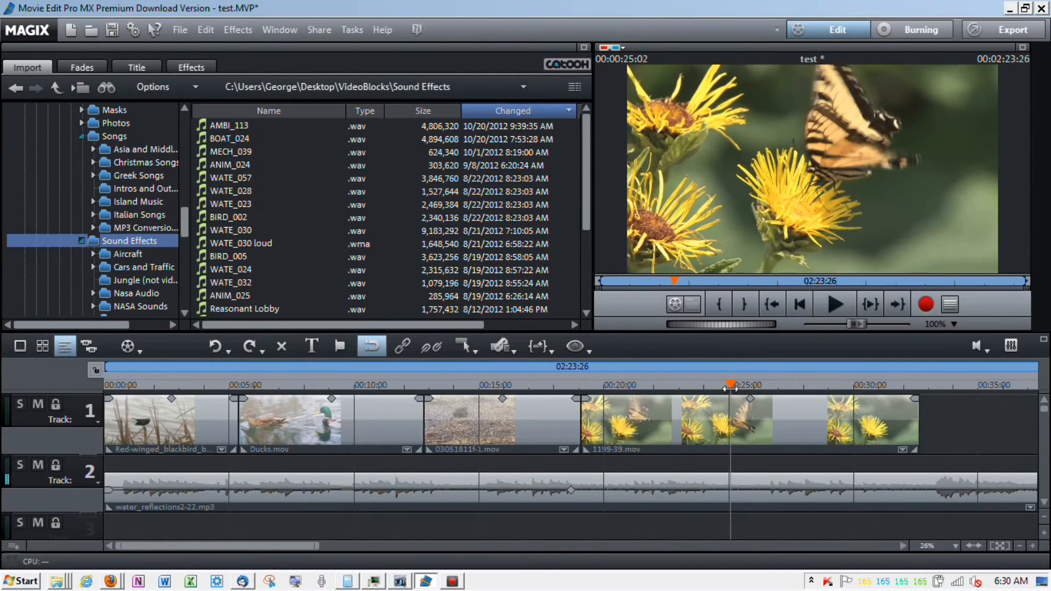
{"action": "left_click", "coordinate": [869, 385]}
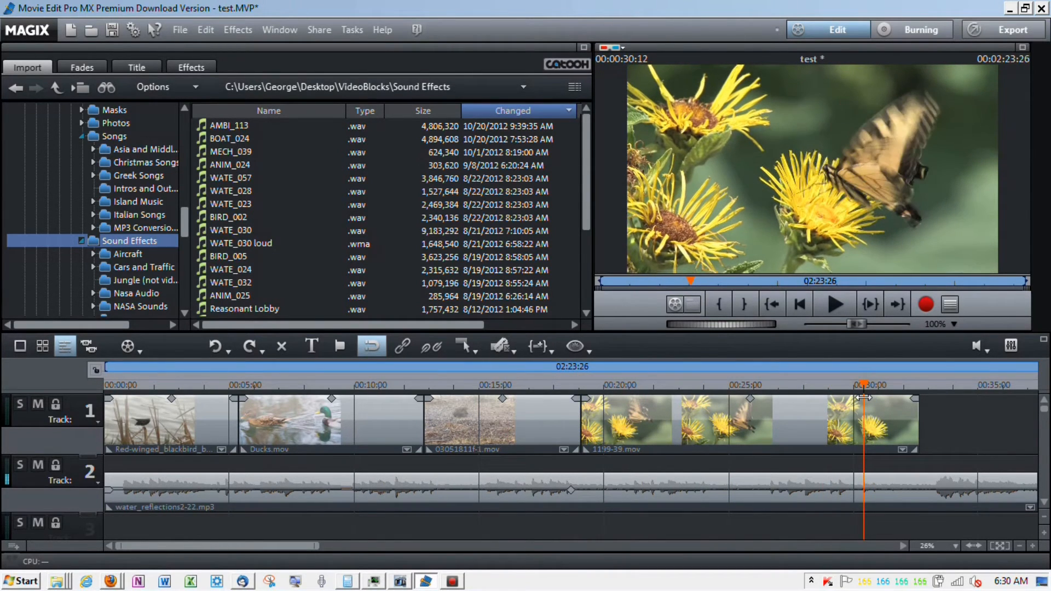
{"action": "mouse_move", "coordinate": [770, 332]}
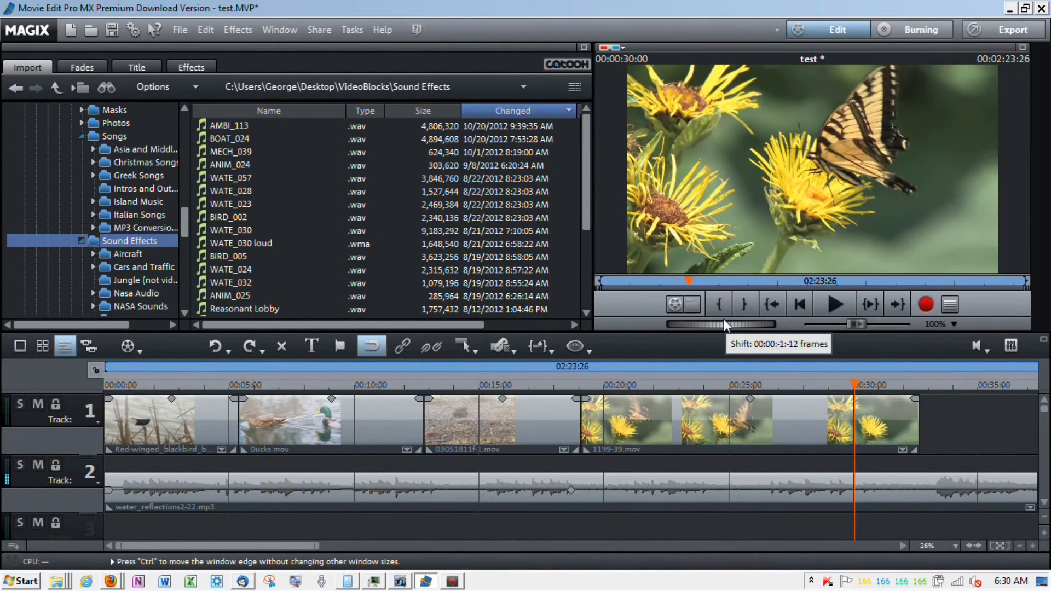
{"action": "mouse_move", "coordinate": [833, 199]}
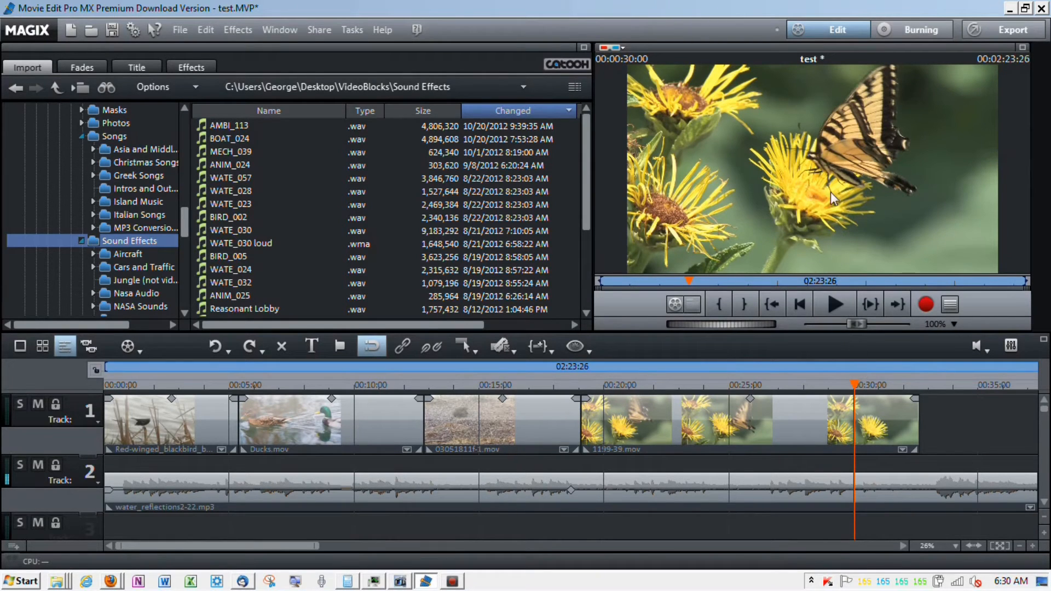
{"action": "mouse_move", "coordinate": [780, 422]}
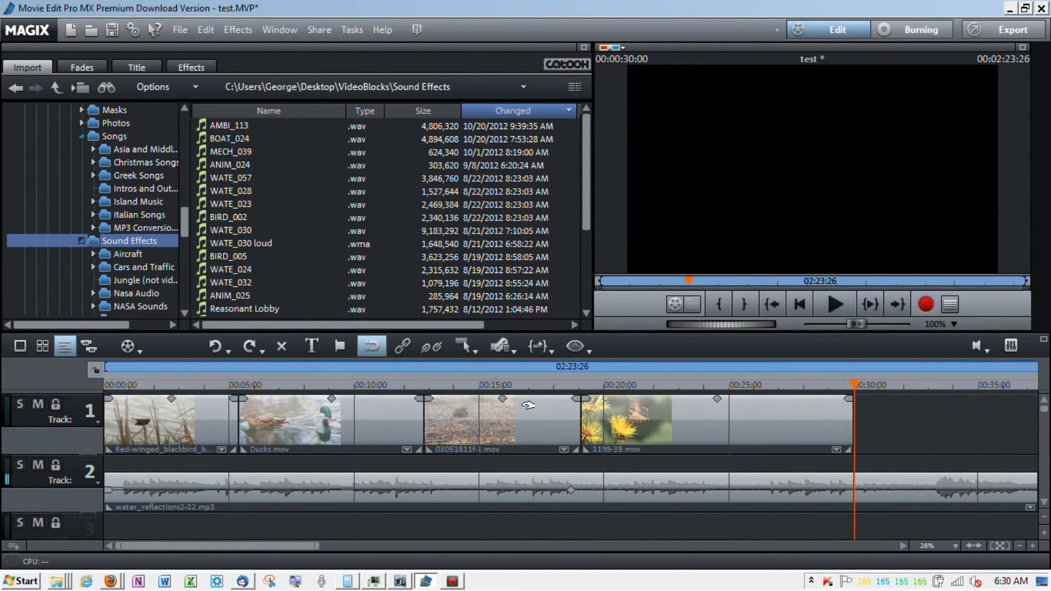
{"action": "mouse_move", "coordinate": [534, 465]}
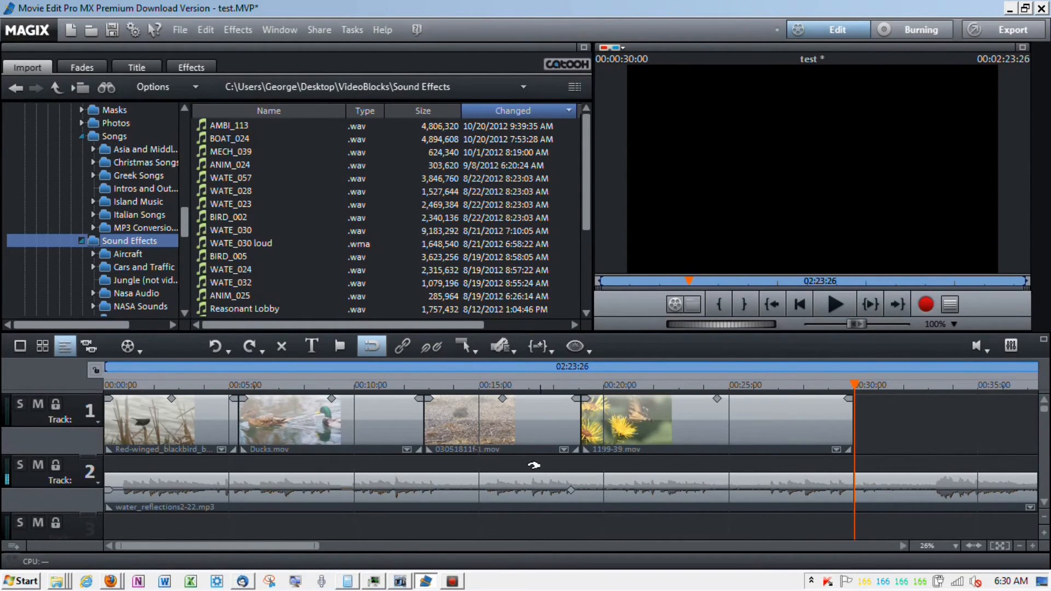
{"action": "mouse_move", "coordinate": [522, 487]}
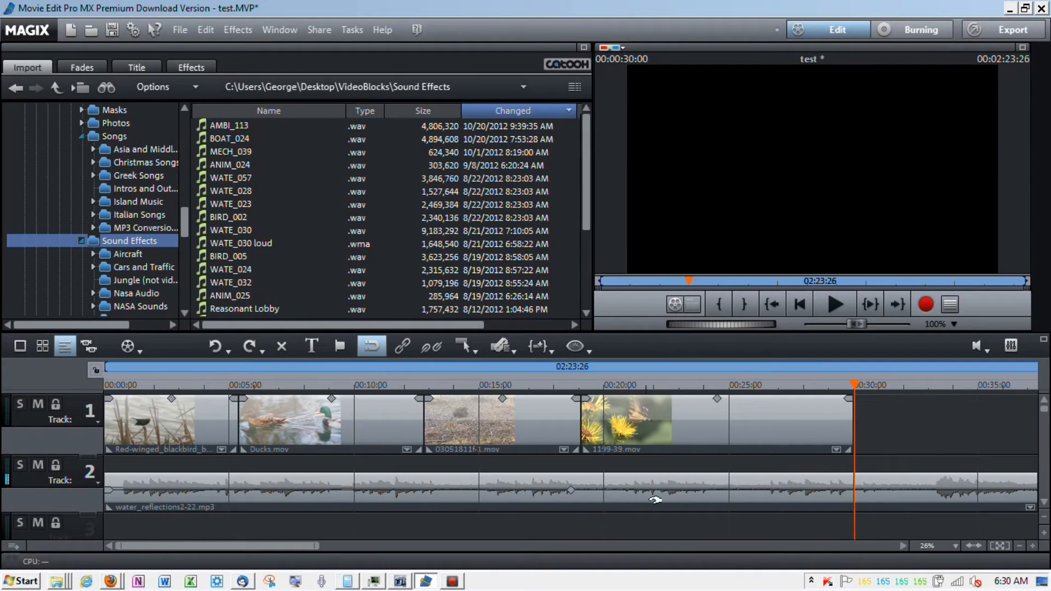
{"action": "mouse_move", "coordinate": [626, 341]}
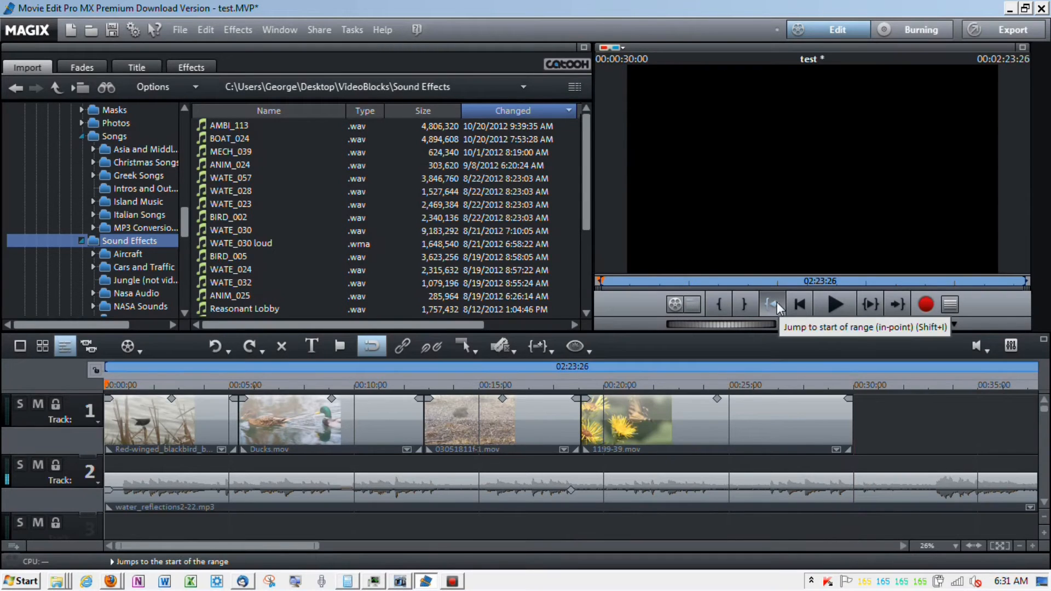
Step: Preview the tightened movie from the start, then select water_reflections2-22.mp3 on track 2
{"action": "left_click", "coordinate": [771, 304]}
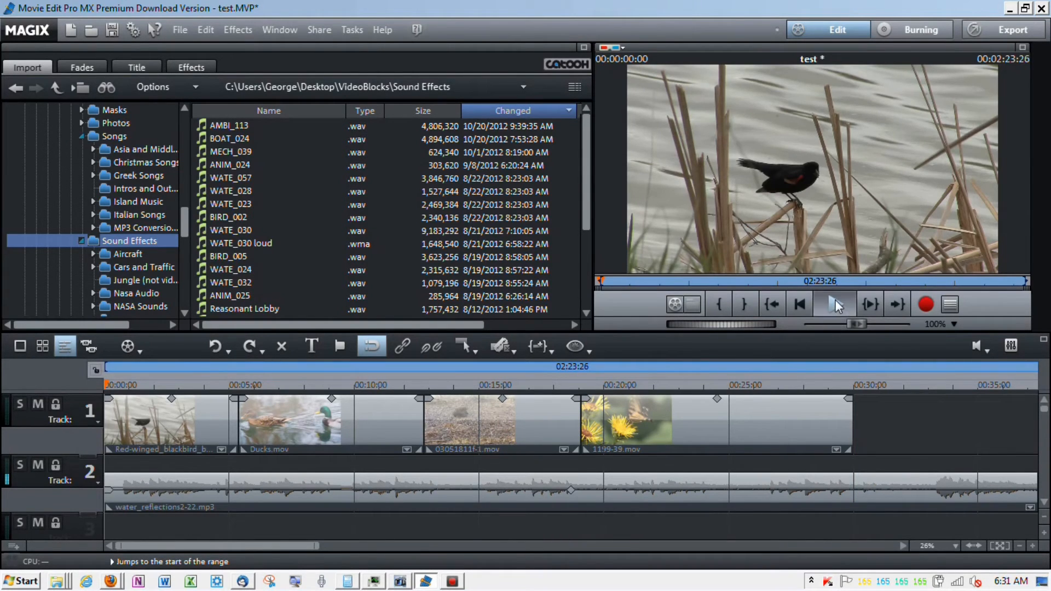
{"action": "left_click", "coordinate": [836, 304]}
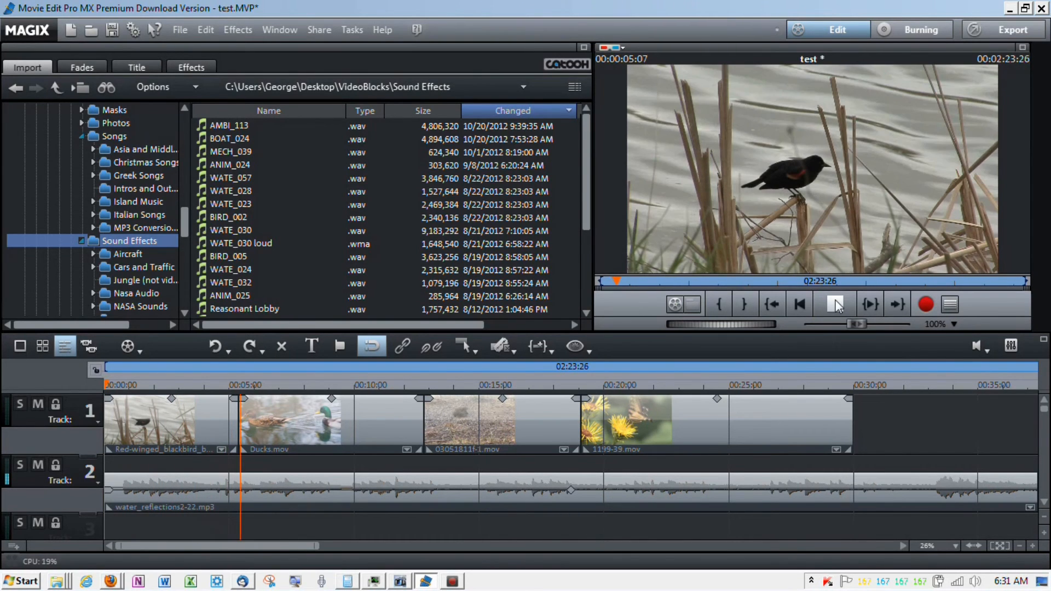
{"action": "left_click", "coordinate": [835, 304]}
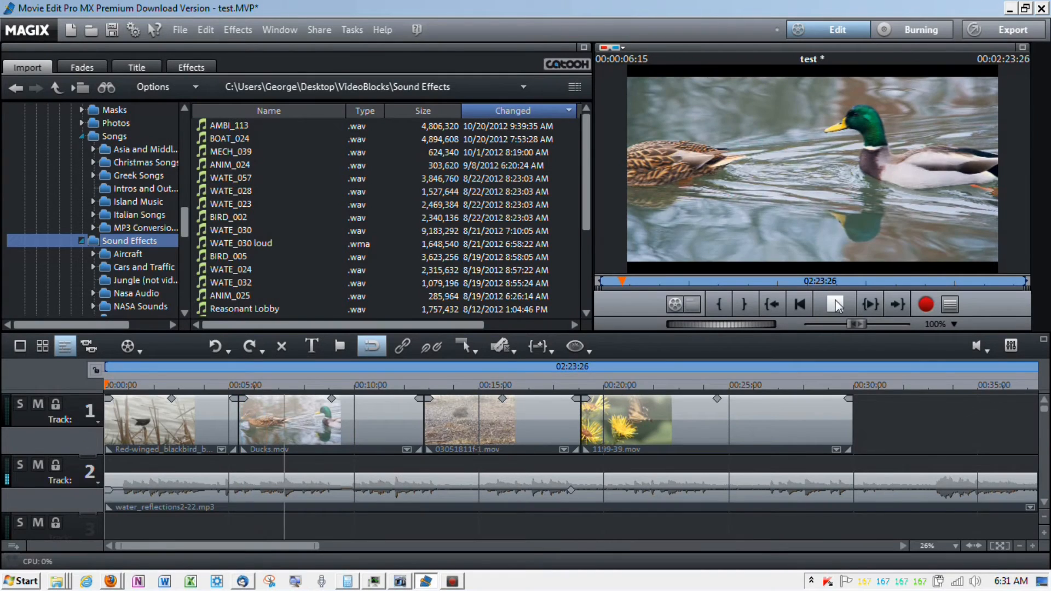
{"action": "left_click", "coordinate": [836, 304]}
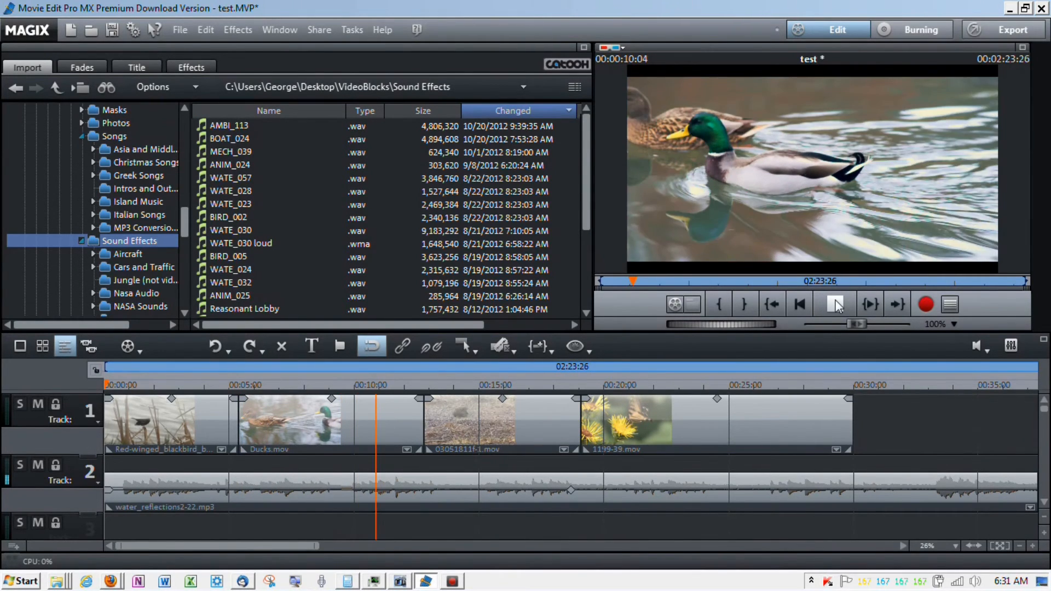
{"action": "left_click", "coordinate": [836, 304]}
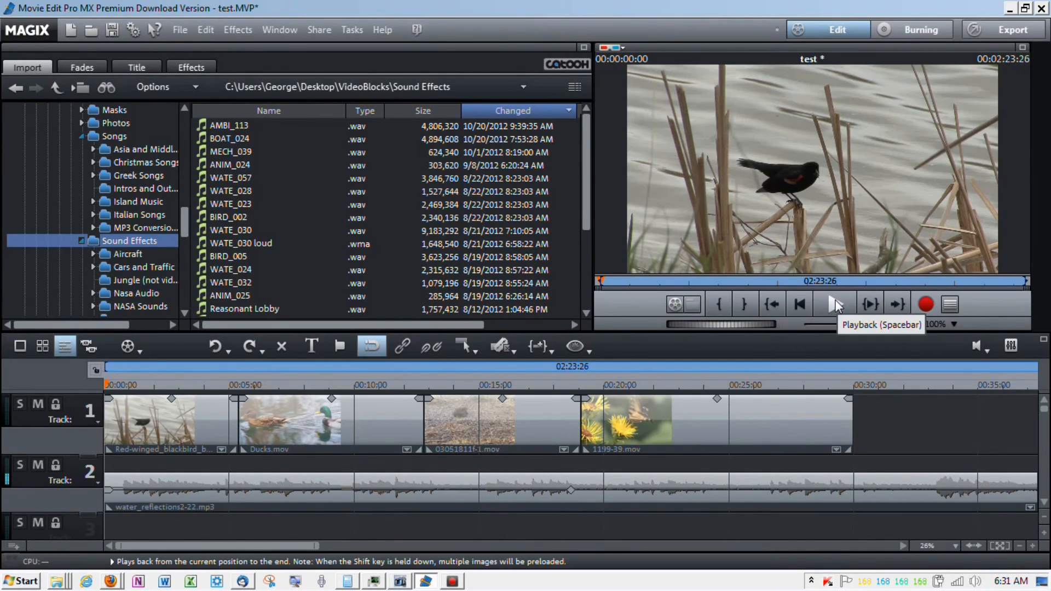
{"action": "left_click", "coordinate": [496, 489]}
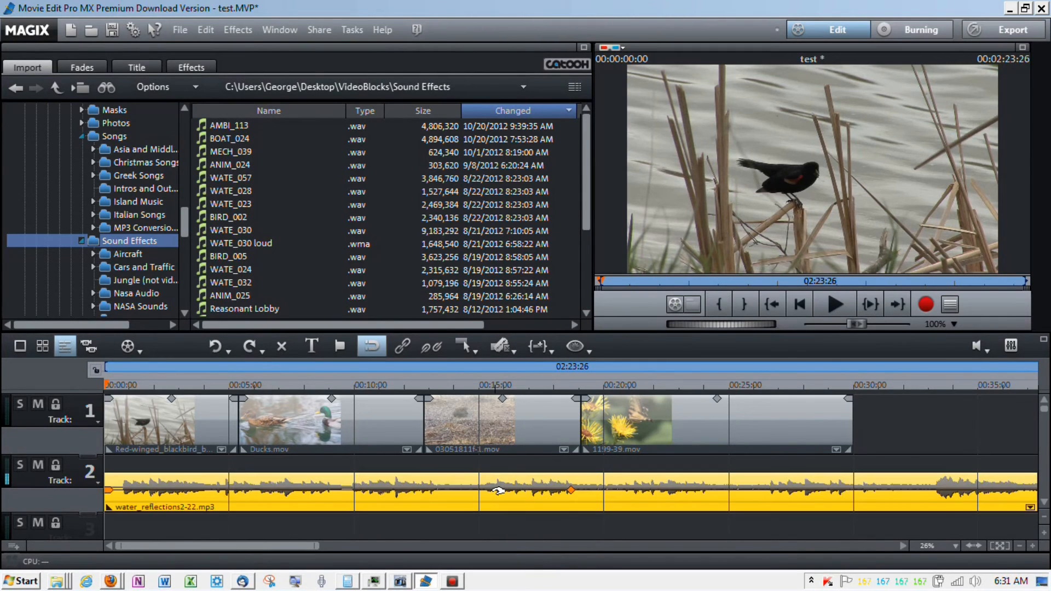
{"action": "mouse_move", "coordinate": [240, 108]}
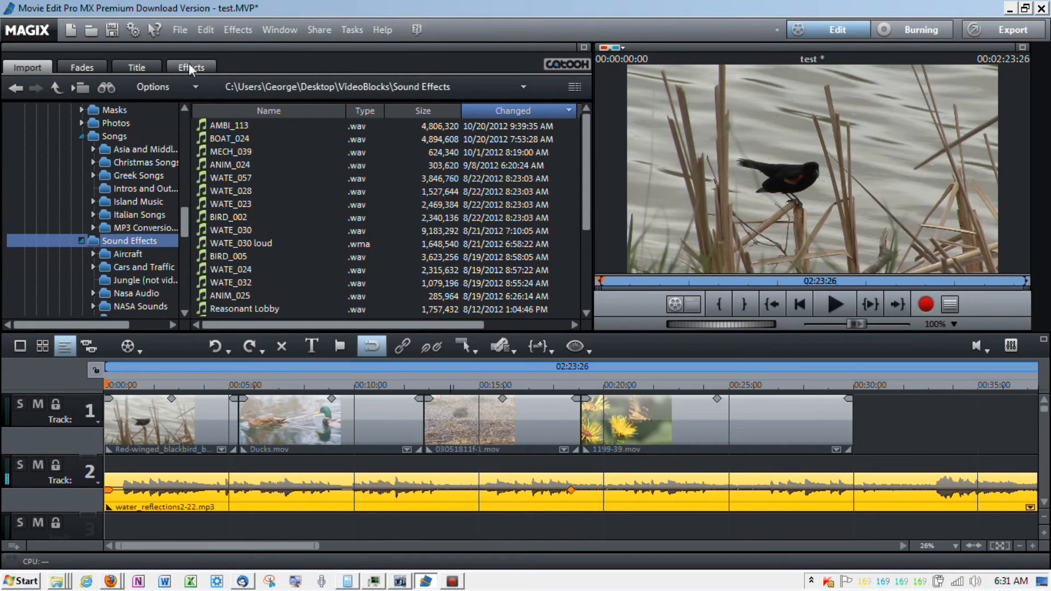
Step: Show the soundtrack's audio effects and launch the Timestretch / Resample processor
{"action": "left_click", "coordinate": [191, 67]}
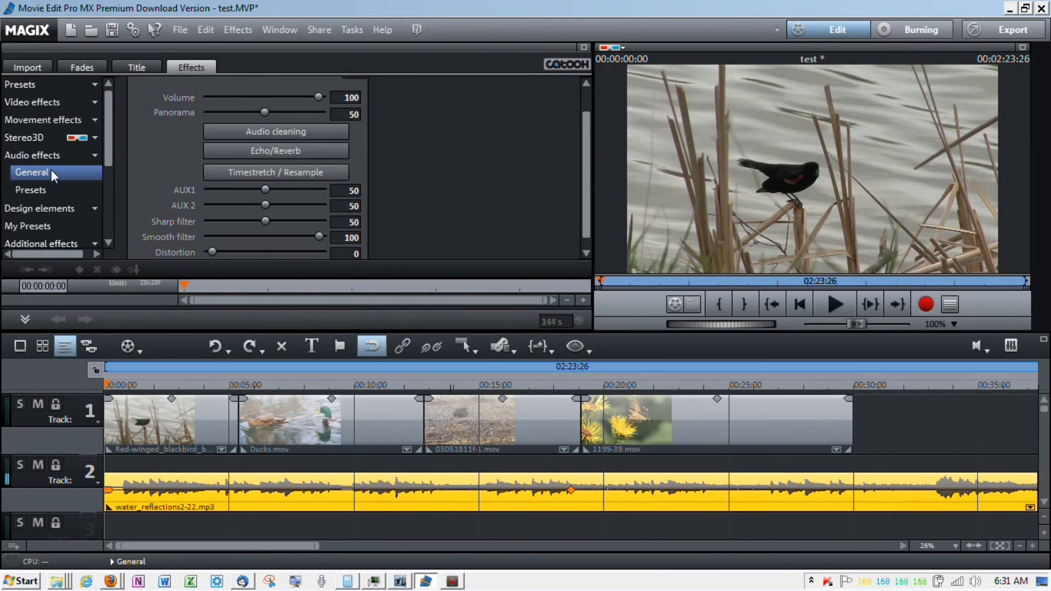
{"action": "mouse_move", "coordinate": [275, 173]}
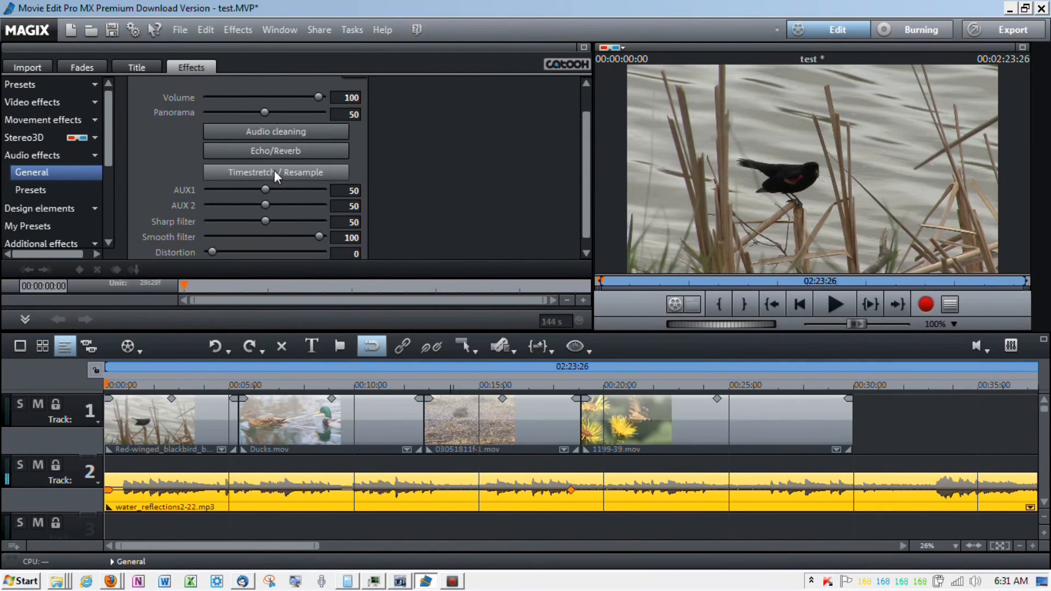
{"action": "left_click", "coordinate": [276, 173]}
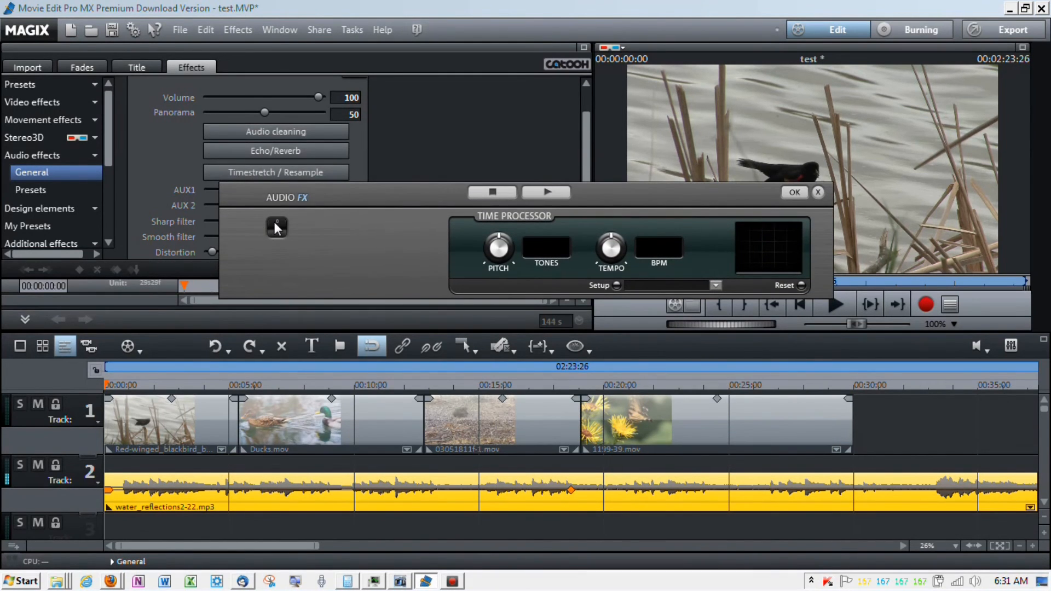
Step: Enable time stretching, raise the tempo to 135.5 BPM, and audition the stretched music
{"action": "left_click", "coordinate": [277, 227]}
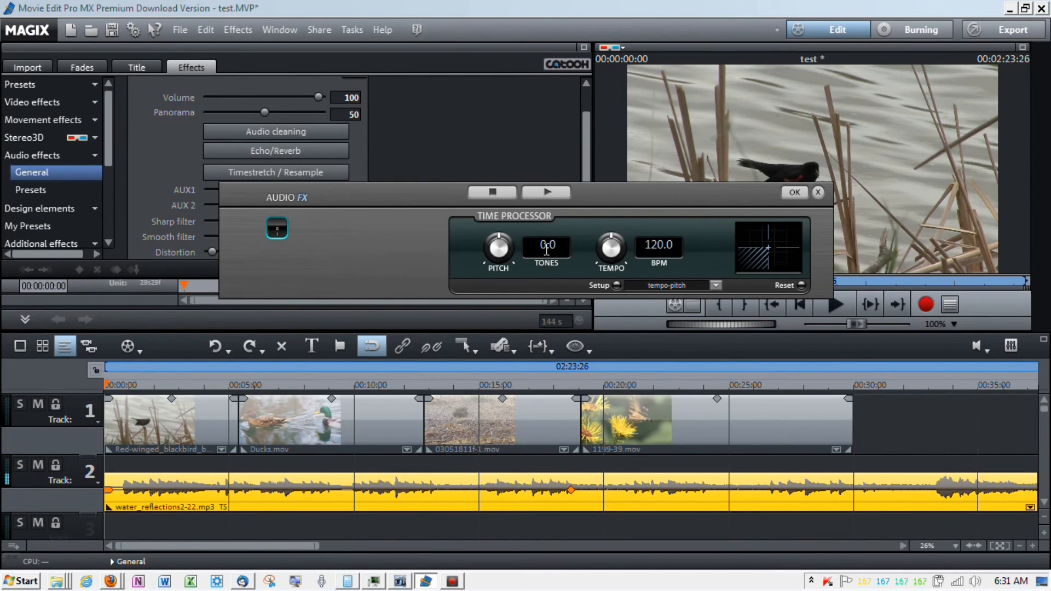
{"action": "left_click", "coordinate": [546, 192]}
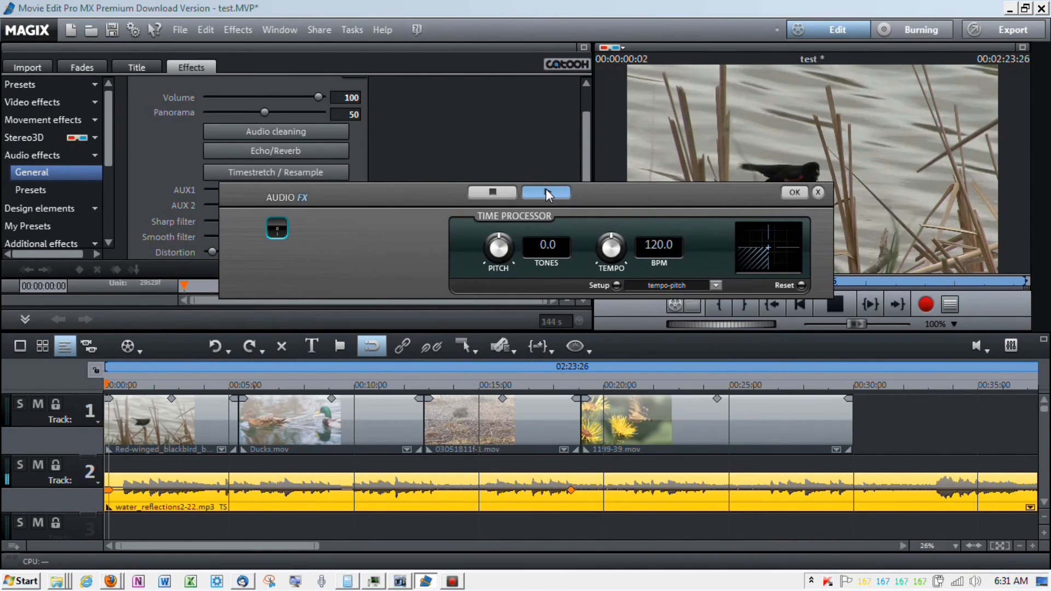
{"action": "left_click", "coordinate": [544, 192]}
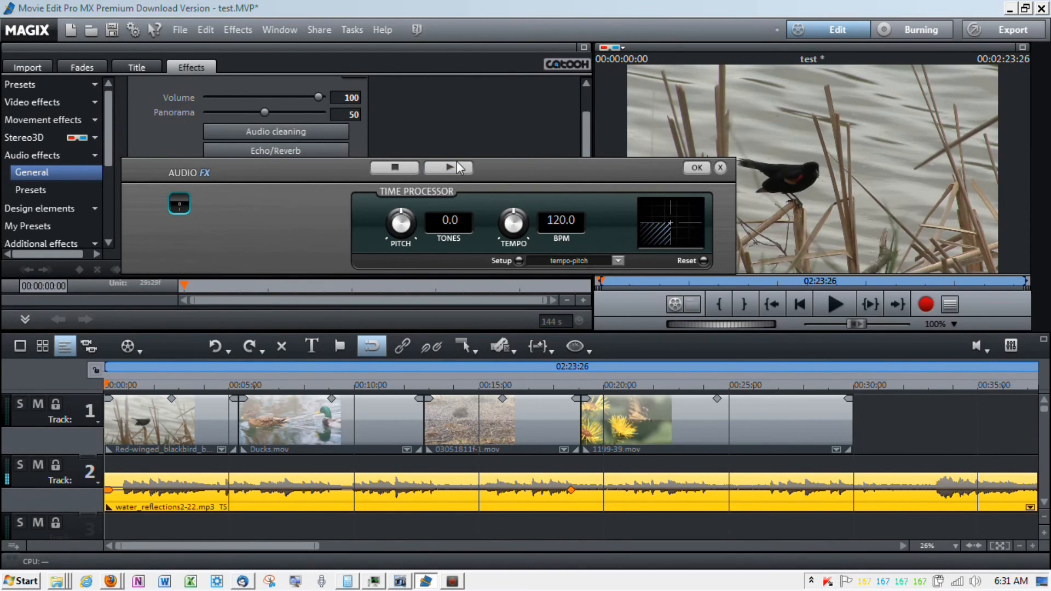
{"action": "left_click", "coordinate": [448, 167]}
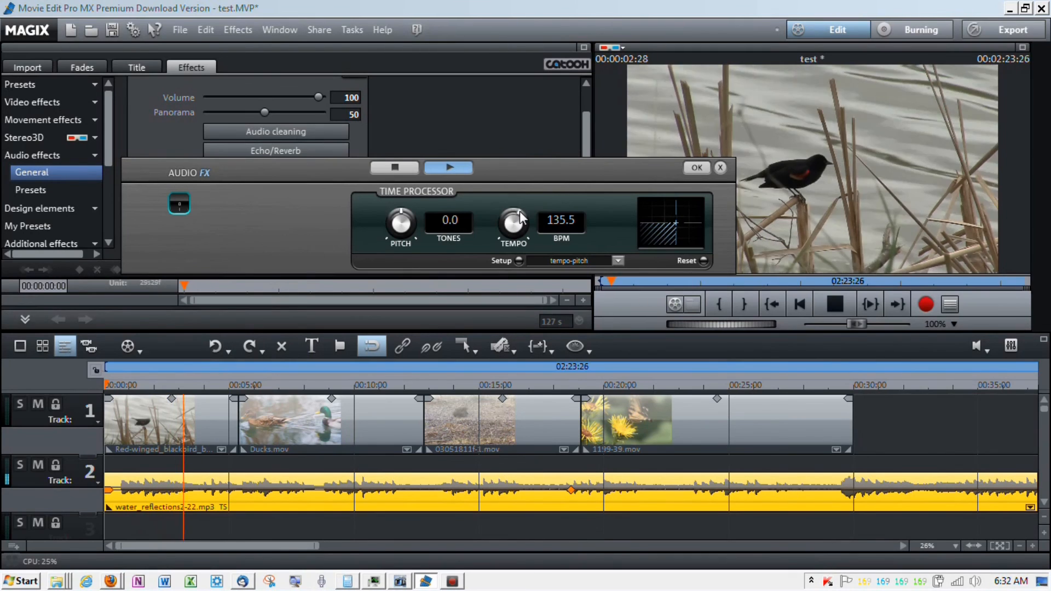
{"action": "left_click", "coordinate": [448, 168]}
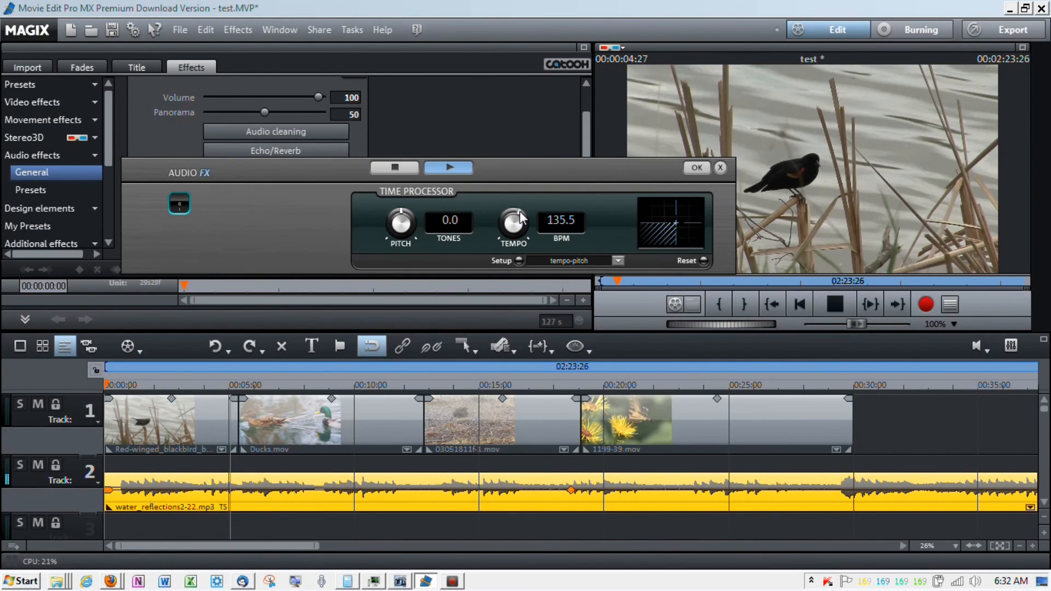
{"action": "left_click", "coordinate": [447, 167]}
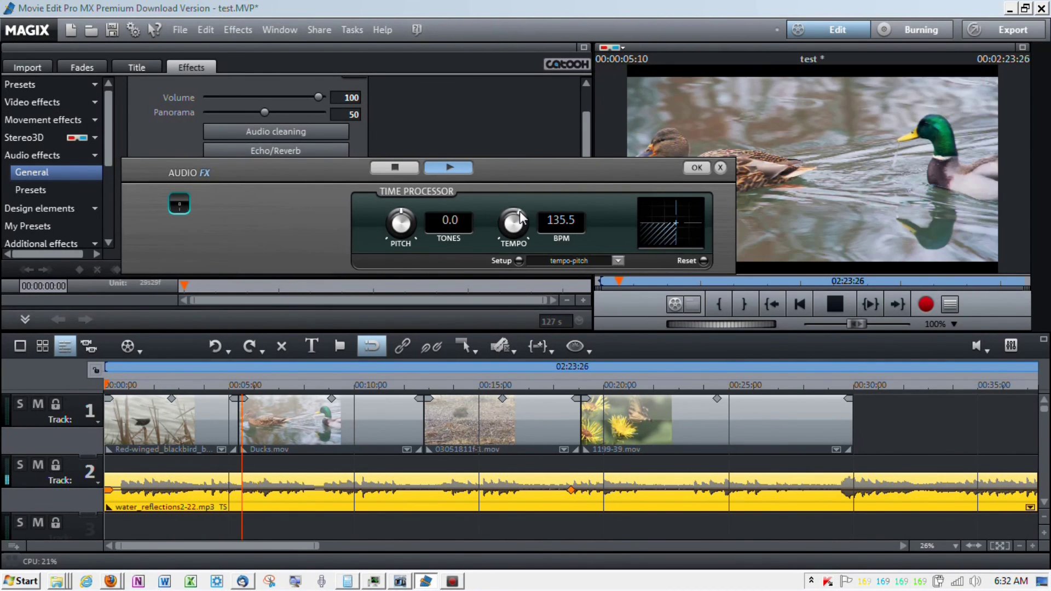
{"action": "left_click", "coordinate": [447, 168]}
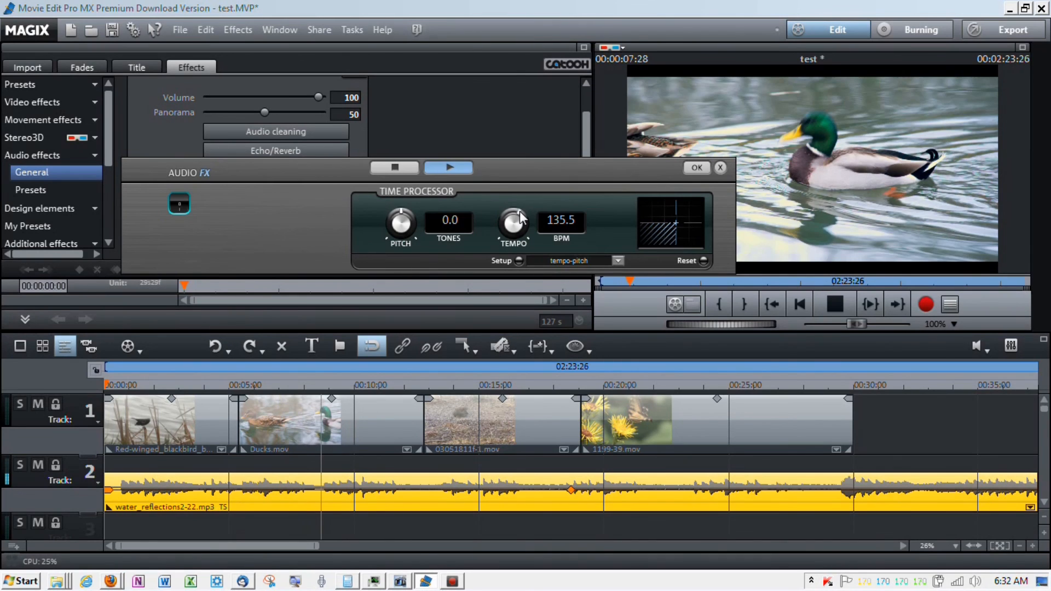
{"action": "left_click", "coordinate": [448, 167]}
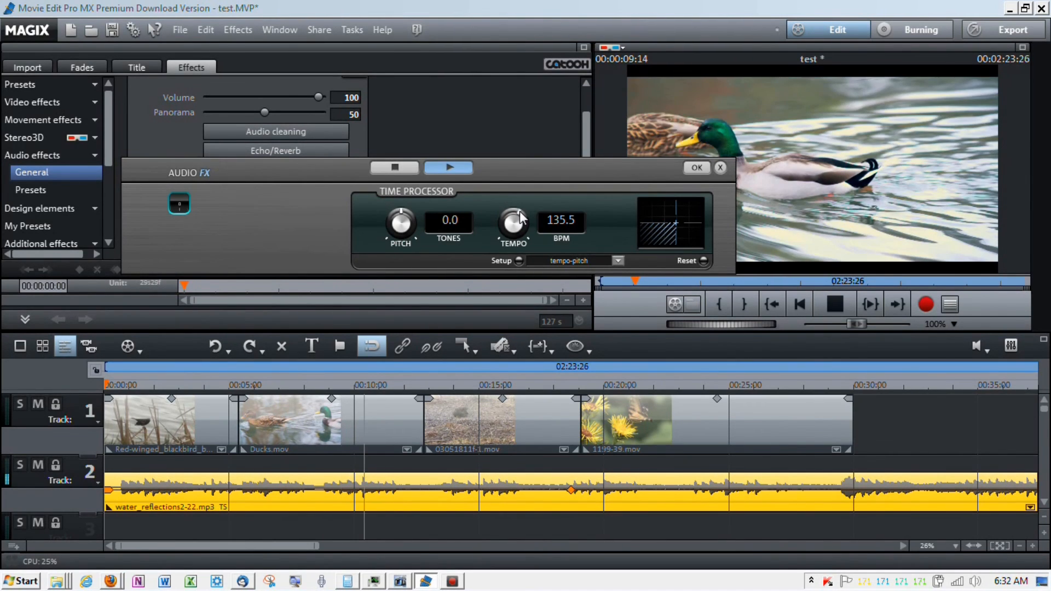